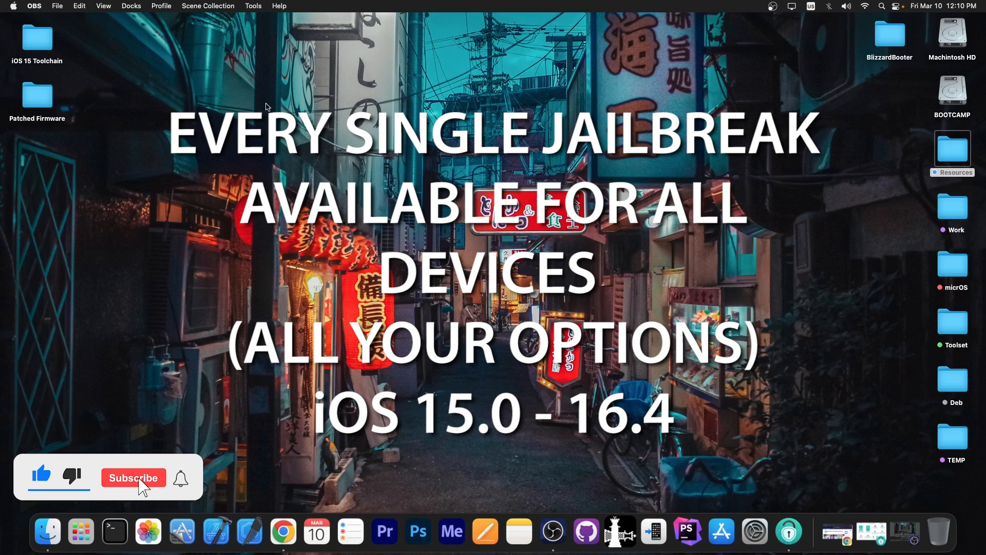
Launch AnyUnlock and enter its iPhone Password Unlocker tool screen
{"action": "left_click", "coordinate": [132, 478]}
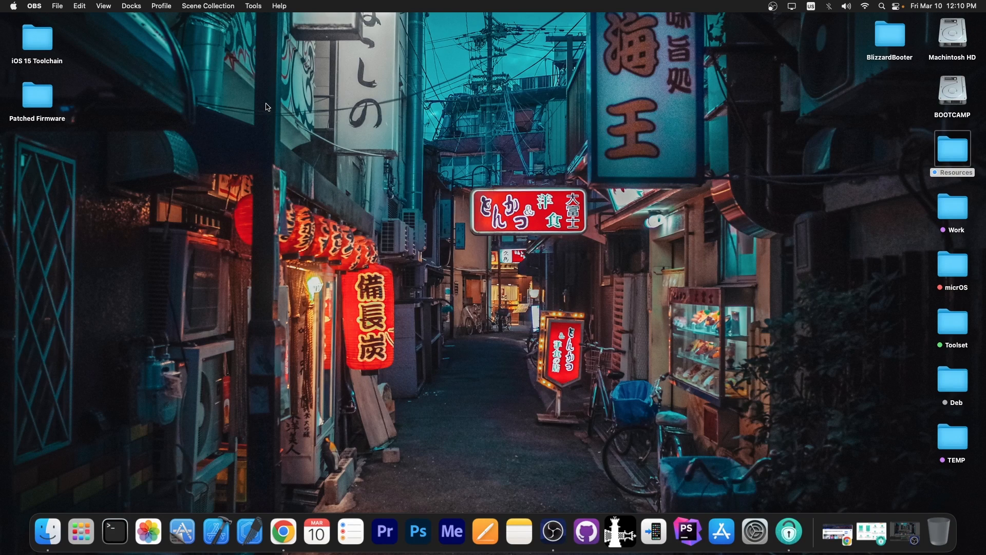
{"action": "left_click", "coordinate": [788, 532]}
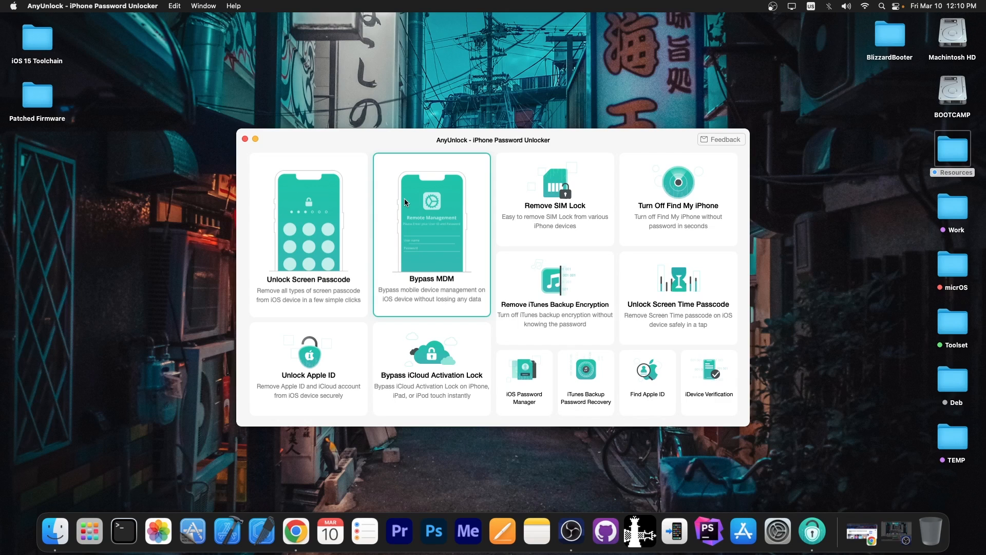
{"action": "mouse_move", "coordinate": [237, 114]}
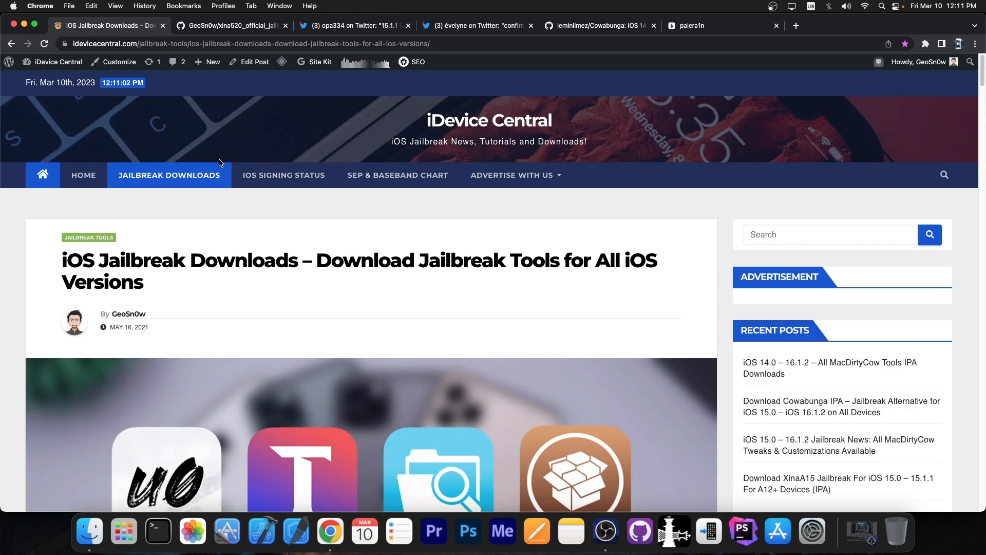
{"action": "mouse_move", "coordinate": [184, 181]}
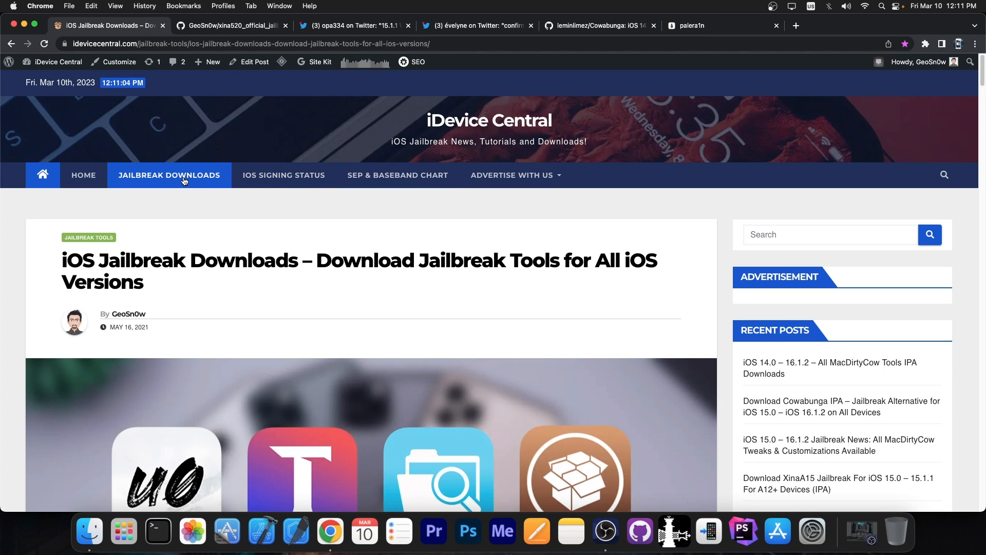
Scroll to the jailbreak status list and mark the iOS 15.0 – 15.1.1 entry
{"action": "scroll", "scroll_direction": "down", "scroll_amount": 3}
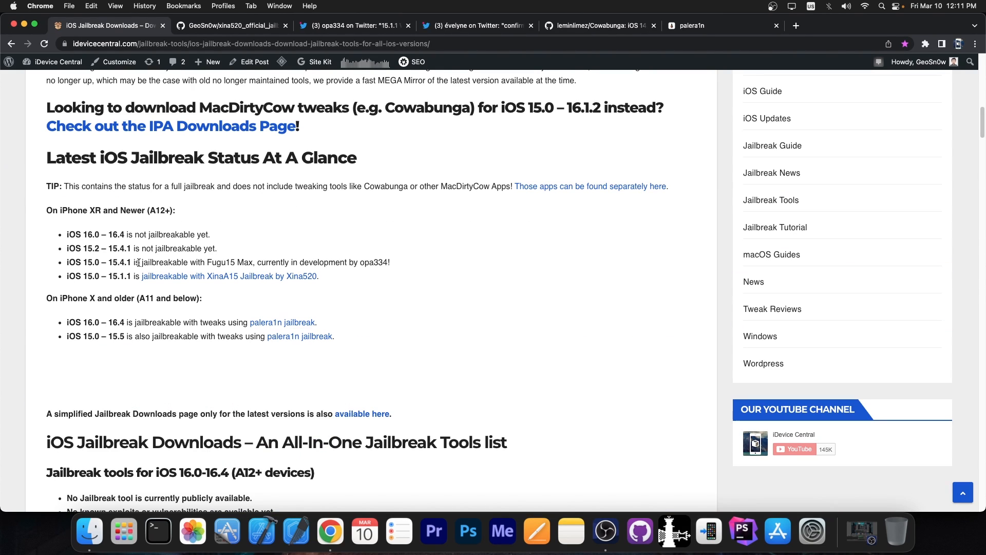
{"action": "scroll", "scroll_direction": "up", "scroll_amount": 3}
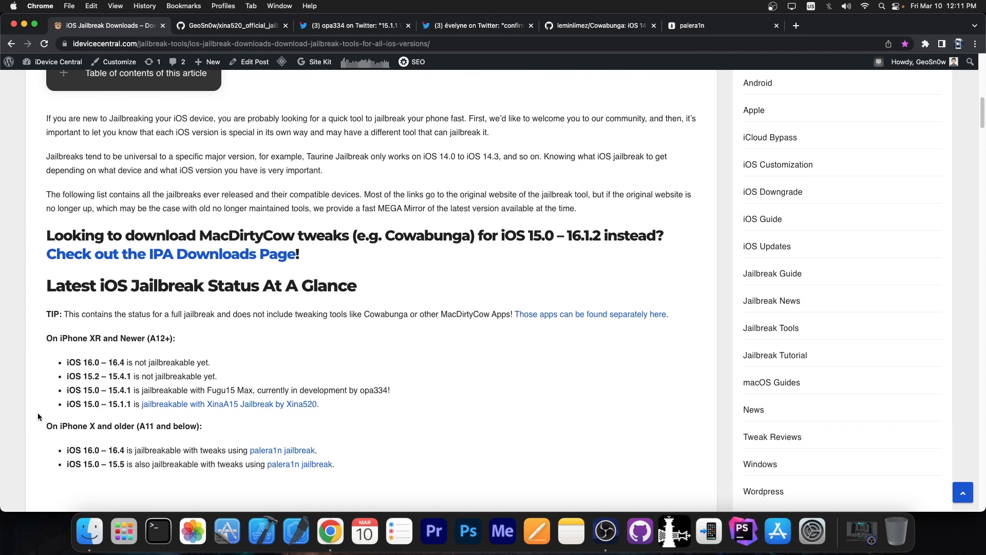
{"action": "double_click", "coordinate": [88, 403]}
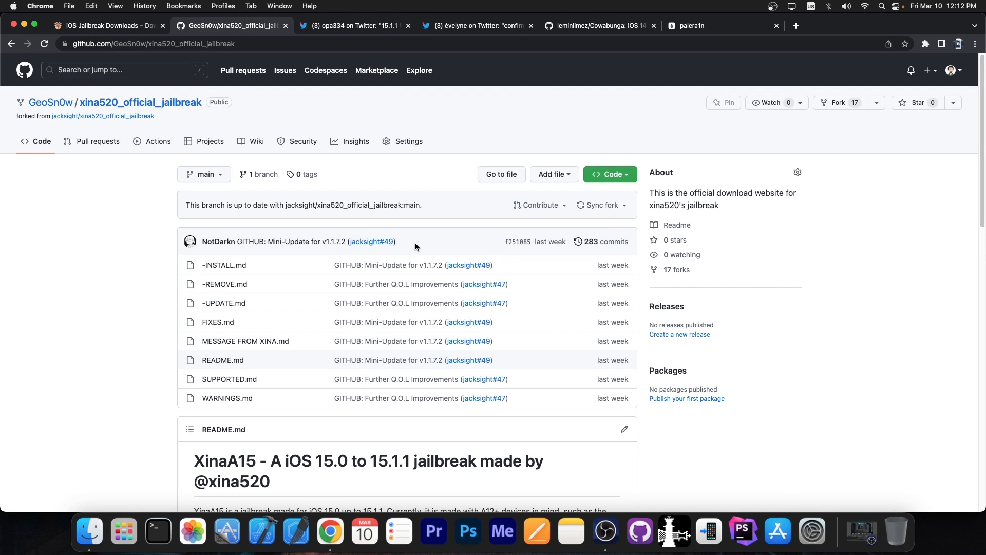
Revisit the status list, then mark '15.0 to 15.1.1' in the XinaA15 README heading
{"action": "scroll", "scroll_direction": "down", "scroll_amount": 3}
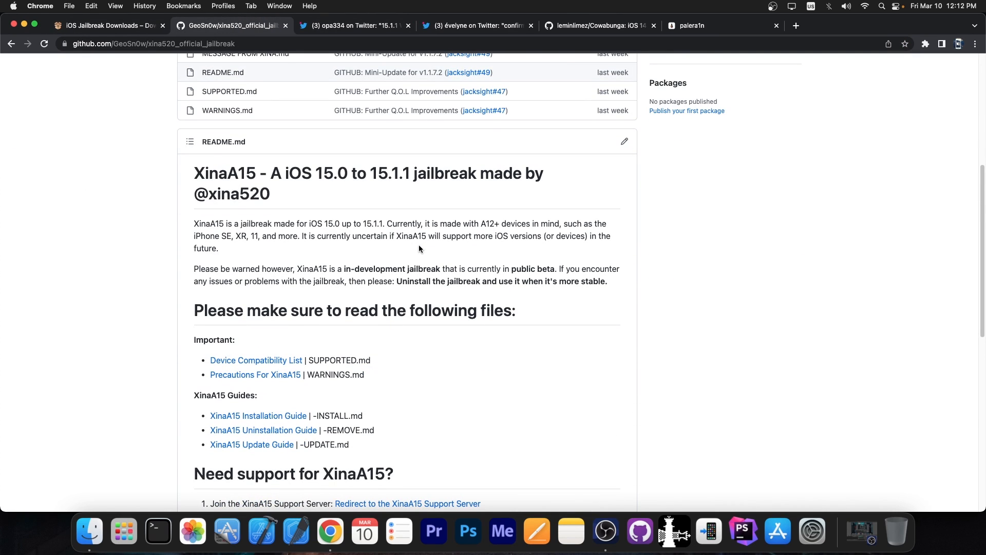
{"action": "left_click", "coordinate": [107, 24]}
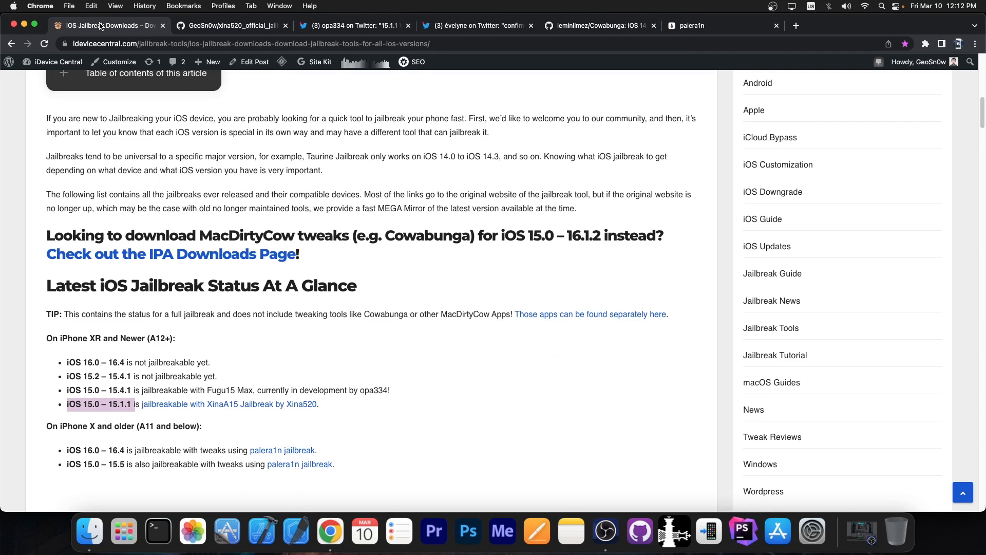
{"action": "scroll", "scroll_direction": "up", "scroll_amount": 3}
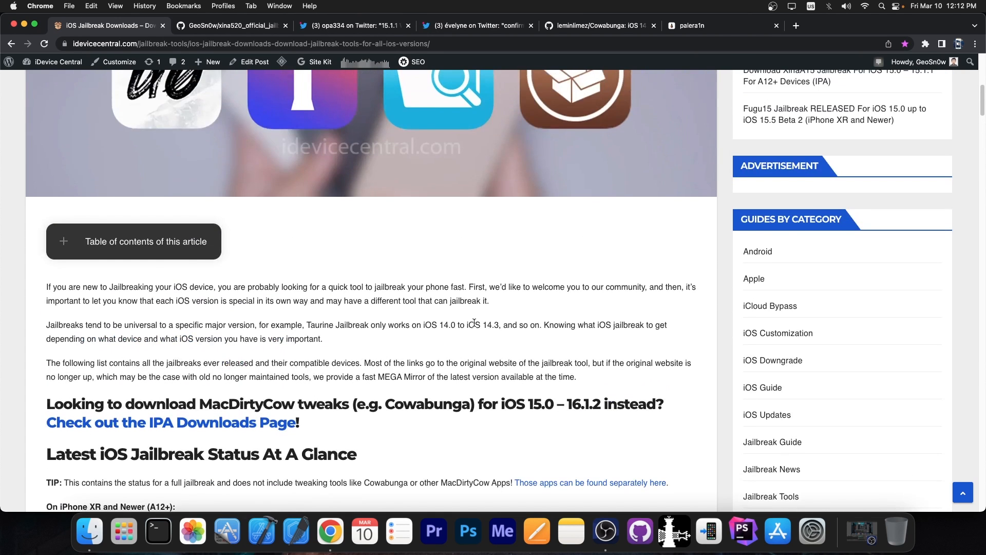
{"action": "scroll", "scroll_direction": "up", "scroll_amount": 3}
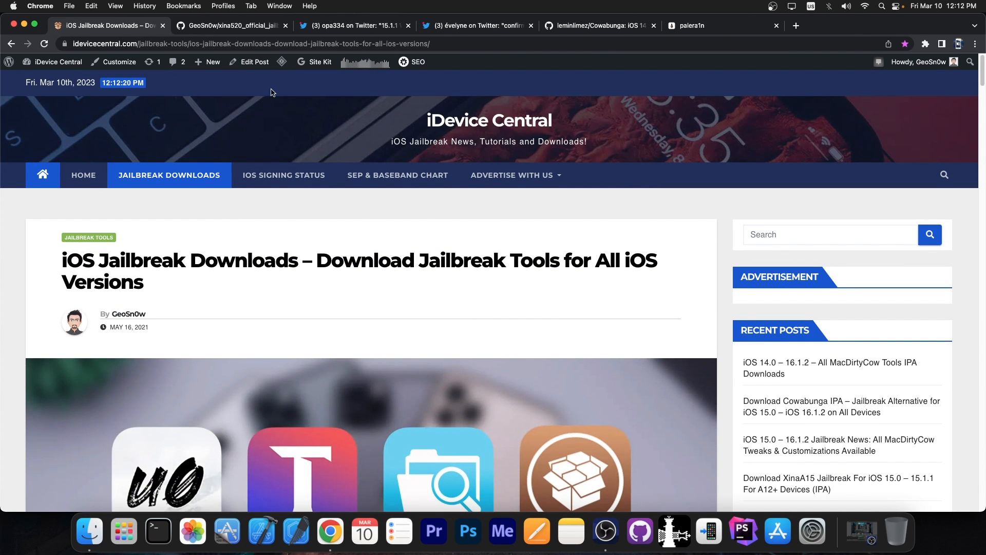
{"action": "left_click", "coordinate": [231, 25]}
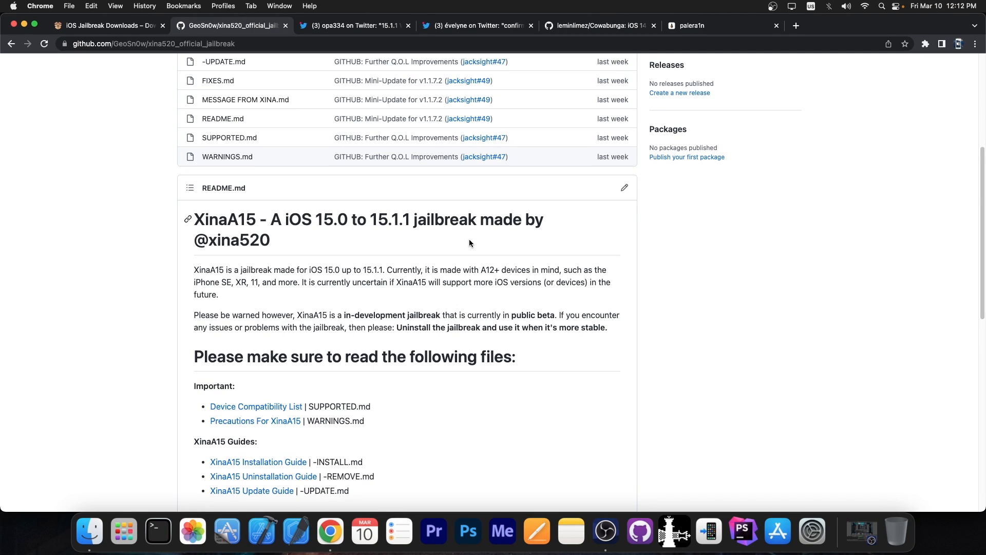
{"action": "mouse_move", "coordinate": [428, 241]}
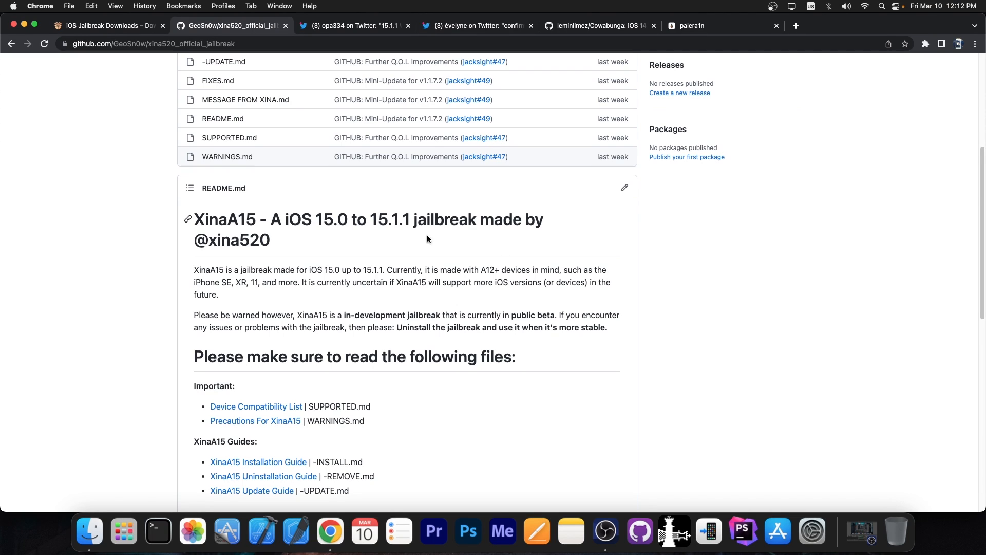
{"action": "left_click_drag", "start_coordinate": [316, 219], "coordinate": [408, 219]}
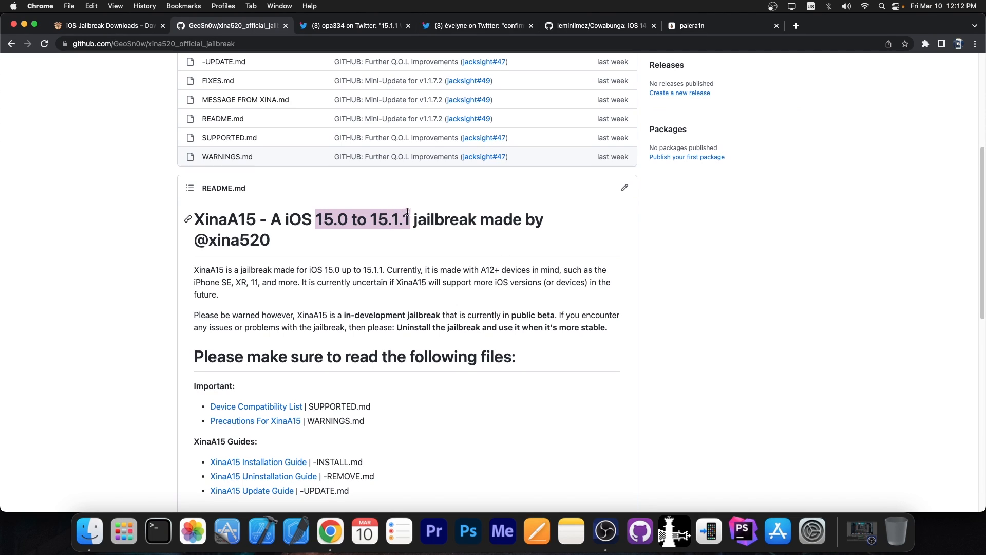
Switch to the palera1n homepage for checkm8 devices on iOS 15.0–16.3
{"action": "left_click", "coordinate": [689, 25]}
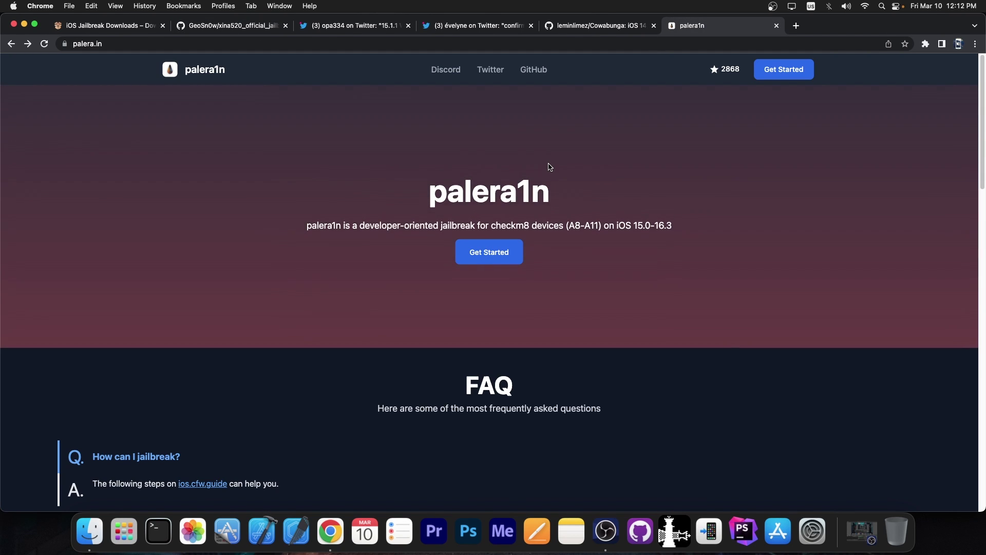
{"action": "mouse_move", "coordinate": [673, 531]}
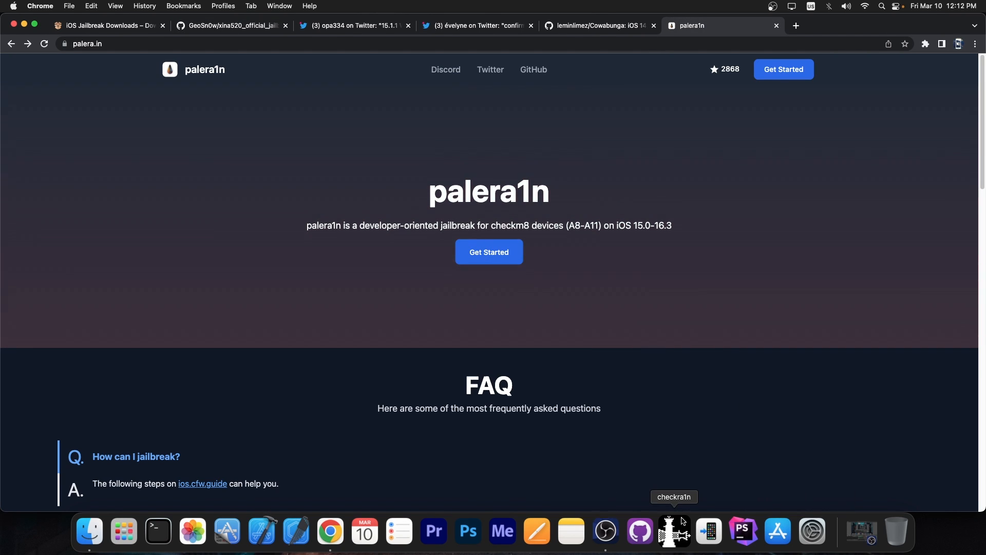
{"action": "mouse_move", "coordinate": [376, 102]}
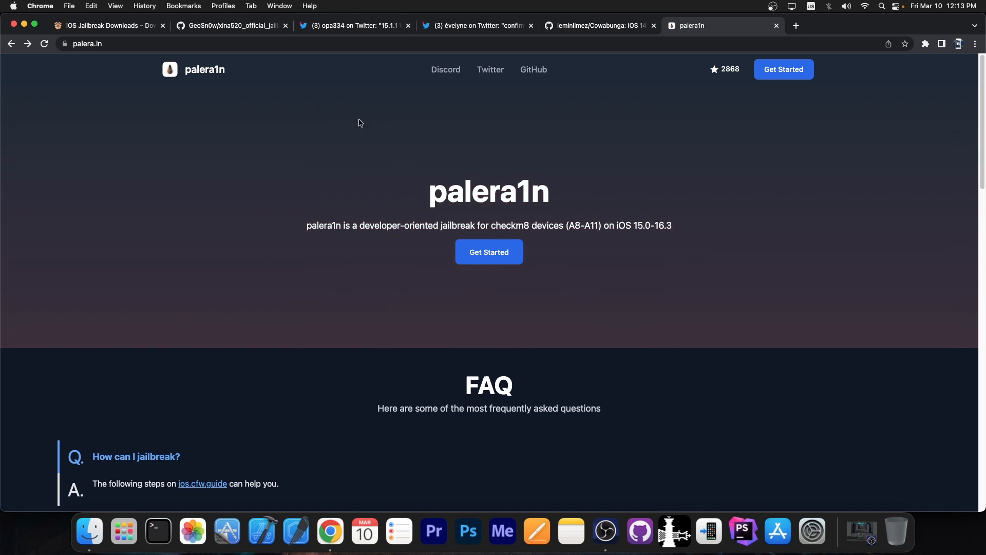
Revisit the iDevice Central status list, then bring up opa334's Fugu15 tweet
{"action": "left_click", "coordinate": [107, 25]}
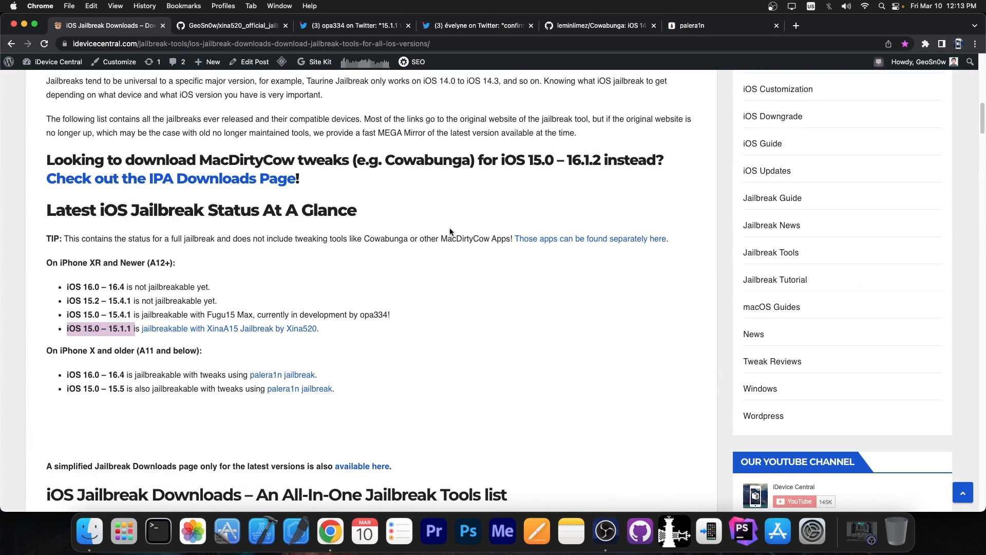
{"action": "mouse_move", "coordinate": [219, 337]}
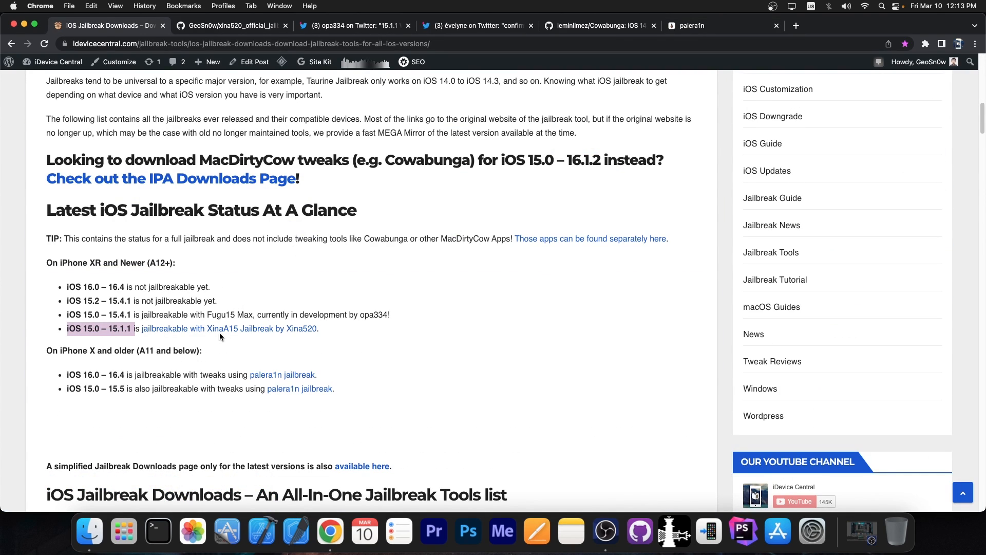
{"action": "mouse_move", "coordinate": [107, 261]}
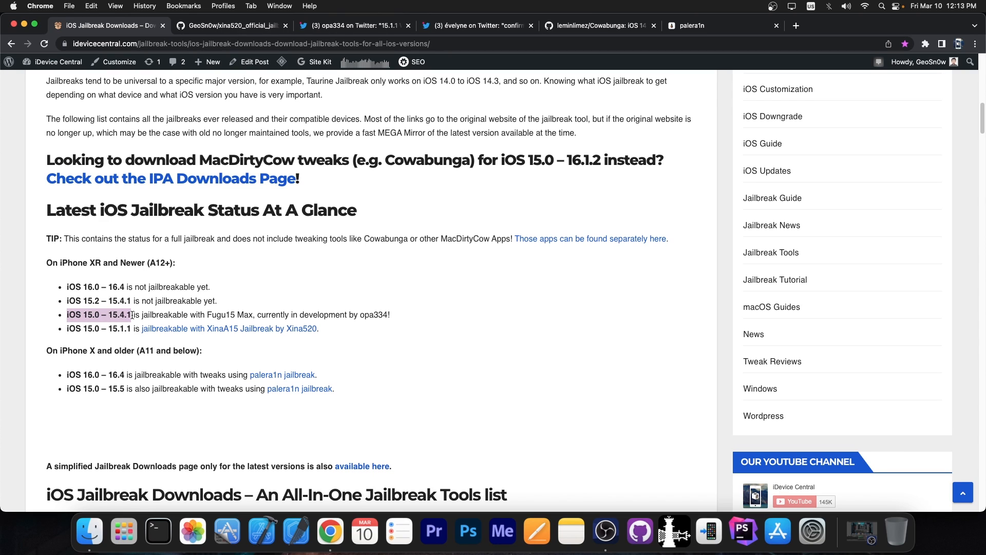
{"action": "mouse_move", "coordinate": [499, 7]}
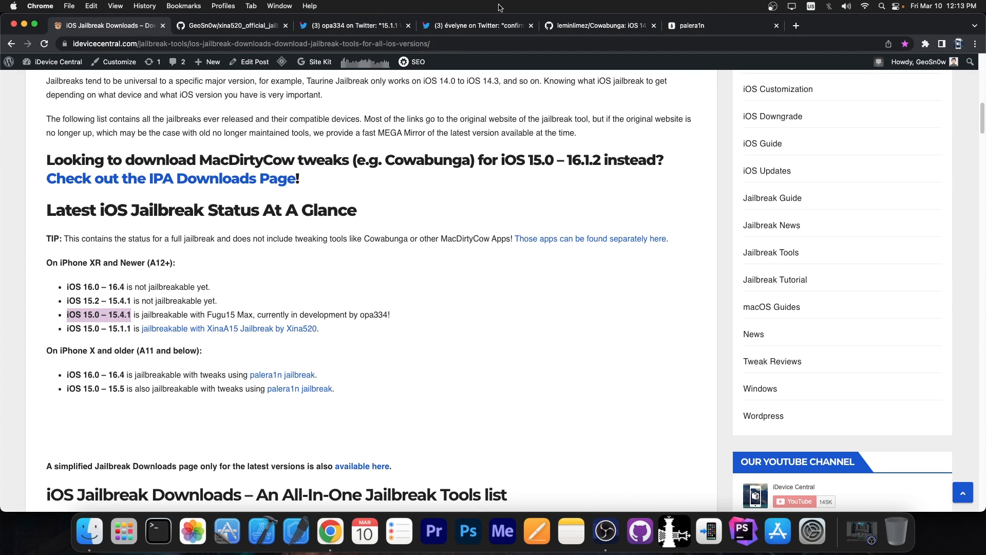
{"action": "left_click", "coordinate": [353, 25]}
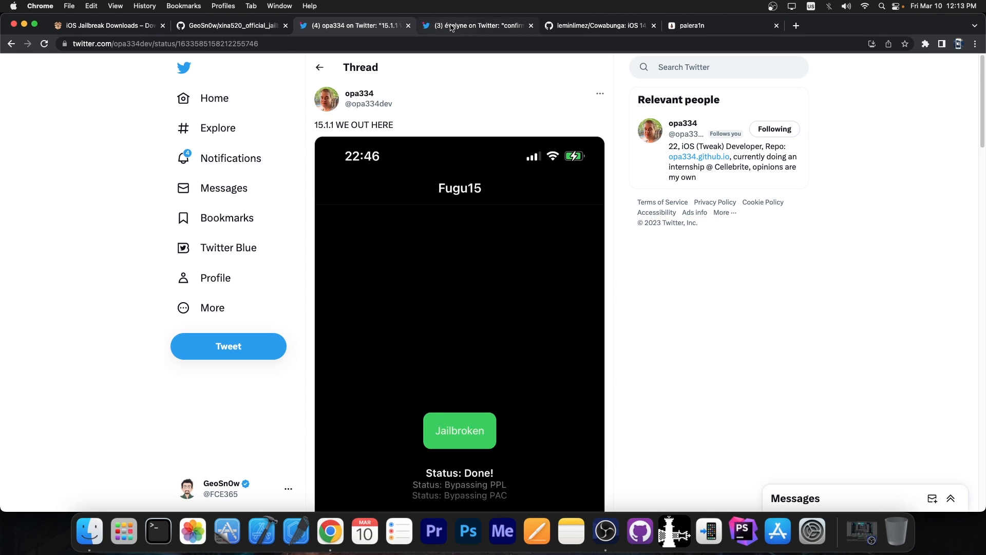
Review the tweak-injection thread, then return to the Fugu15 '15.1.1' jailbroken tweet
{"action": "left_click", "coordinate": [474, 24]}
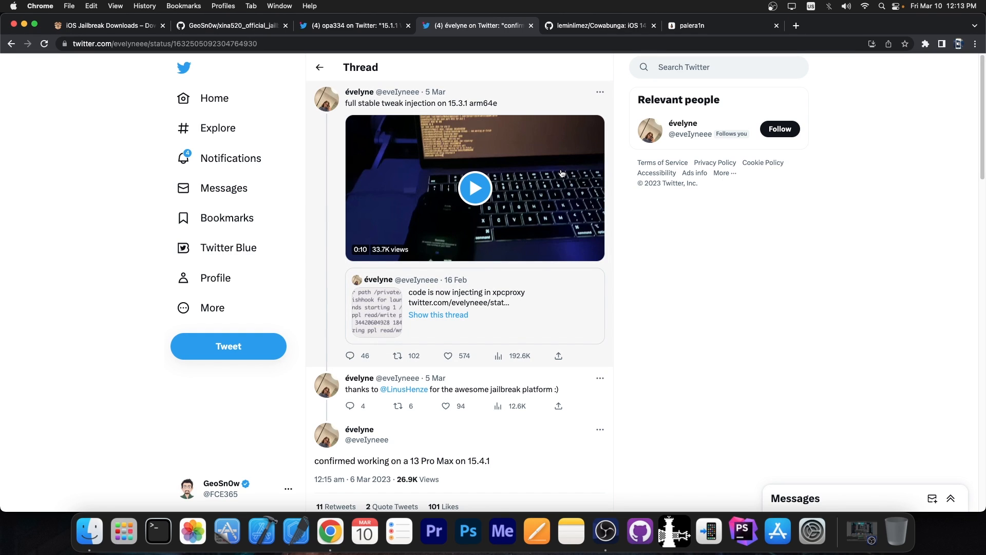
{"action": "scroll", "scroll_direction": "down", "scroll_amount": 3}
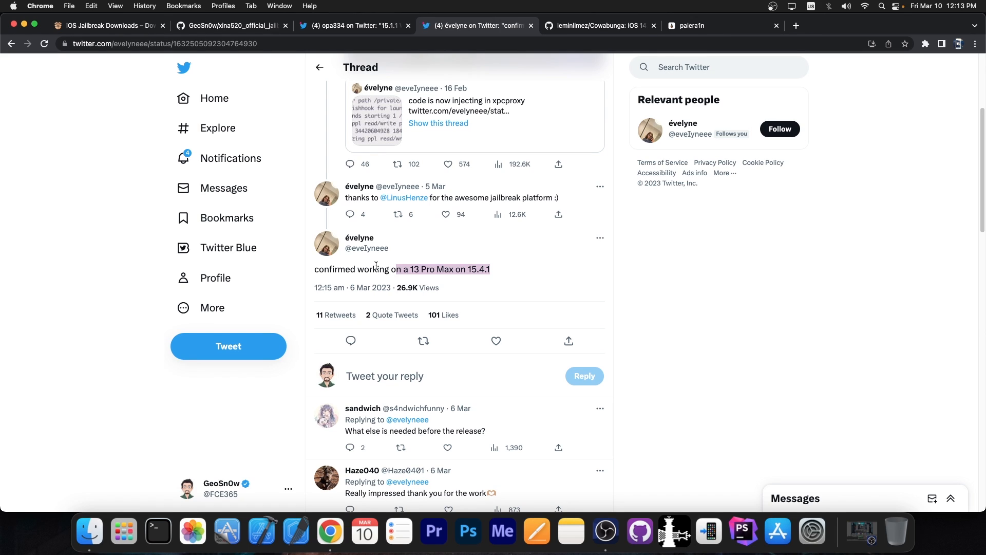
{"action": "scroll", "scroll_direction": "up", "scroll_amount": 3}
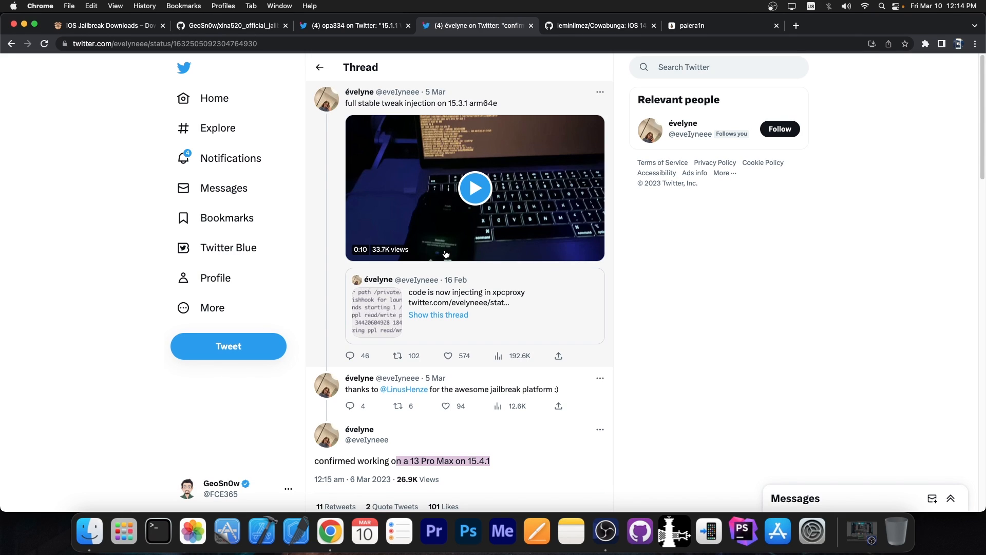
{"action": "mouse_move", "coordinate": [474, 221]}
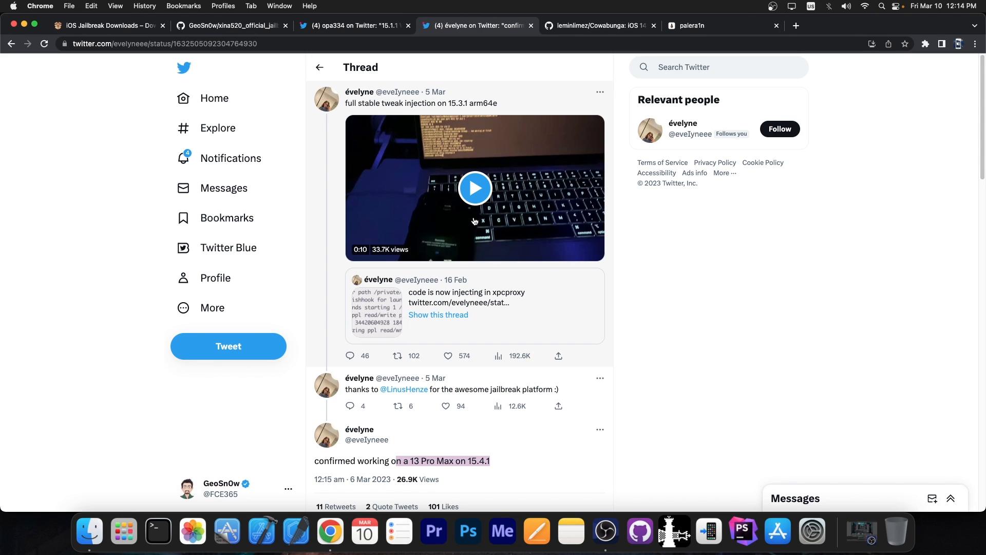
{"action": "left_click", "coordinate": [353, 25]}
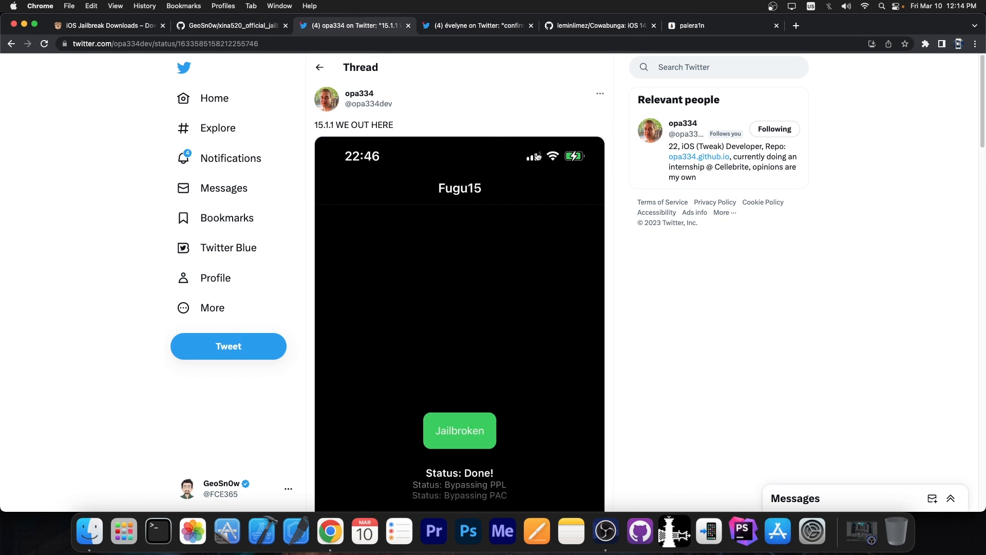
{"action": "mouse_move", "coordinate": [459, 314]}
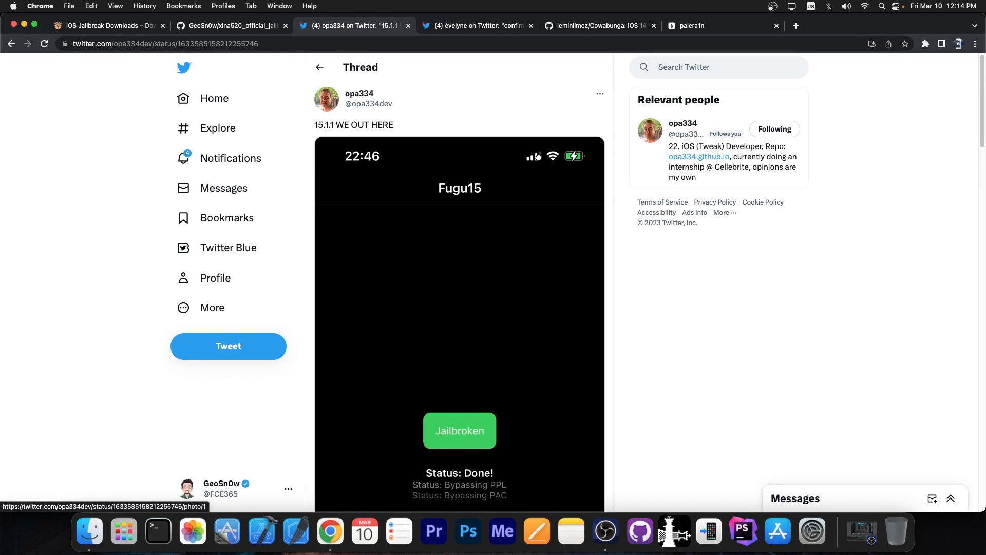
{"action": "mouse_move", "coordinate": [416, 135]}
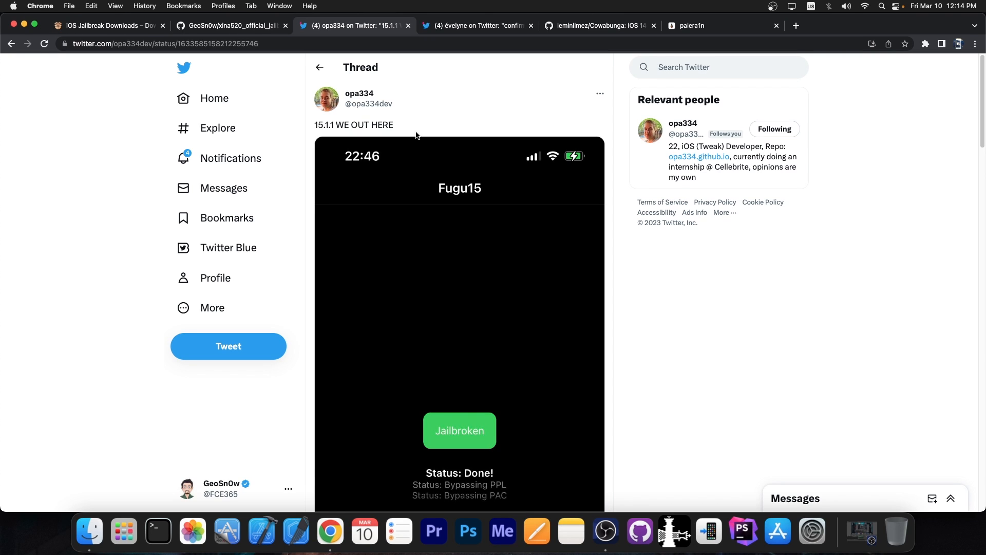
{"action": "mouse_move", "coordinate": [409, 131]}
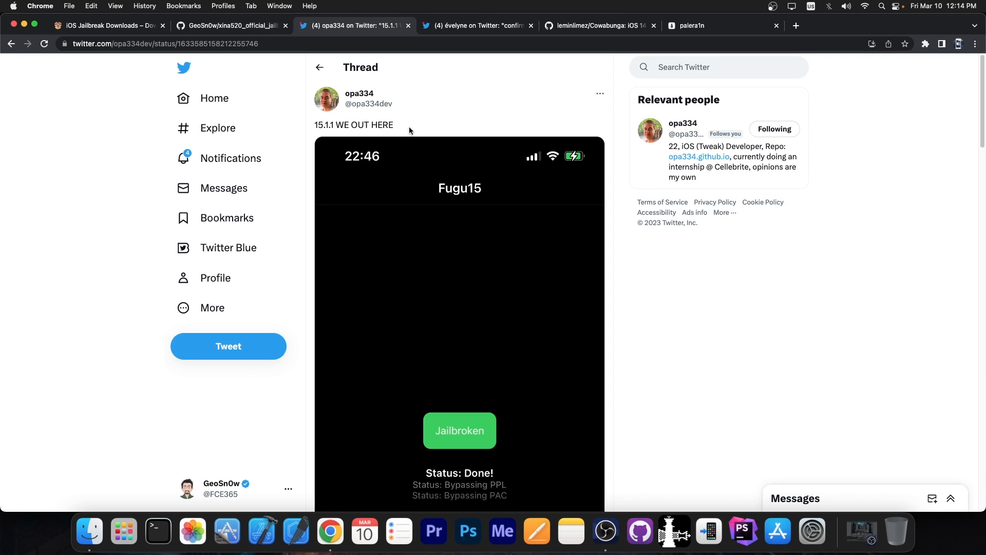
Highlight the palera1n homepage title, then switch to the XinaA15 repository
{"action": "left_click", "coordinate": [106, 25]}
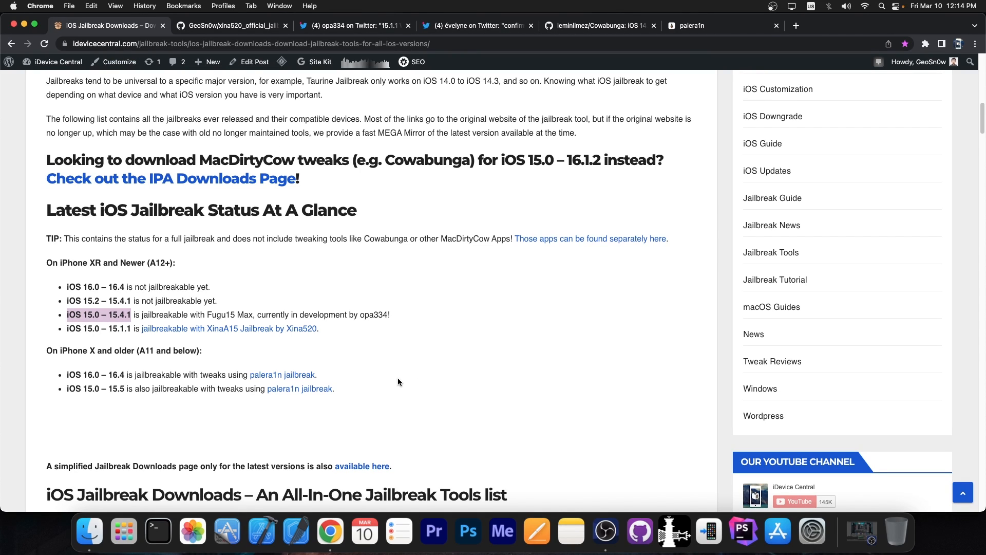
{"action": "mouse_move", "coordinate": [703, 29]}
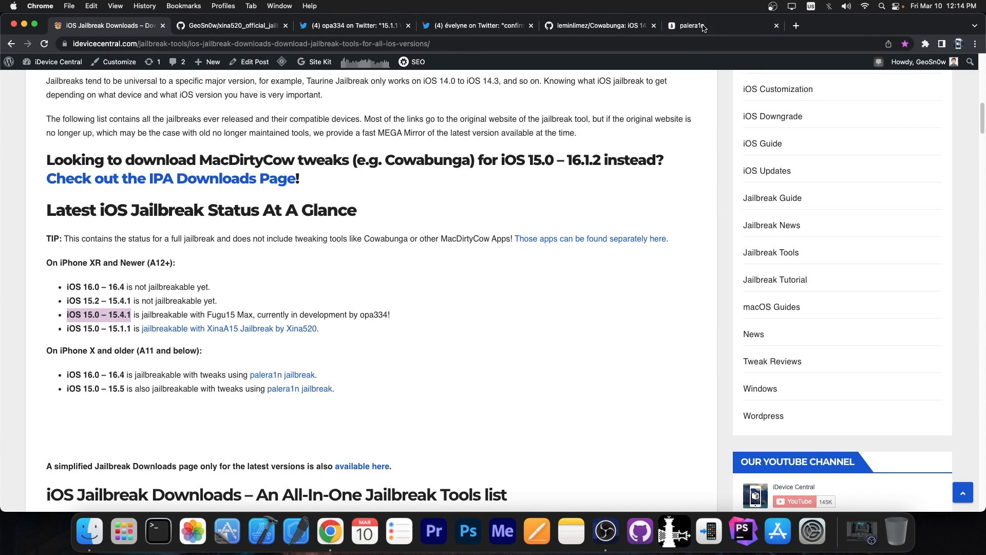
{"action": "left_click", "coordinate": [691, 25]}
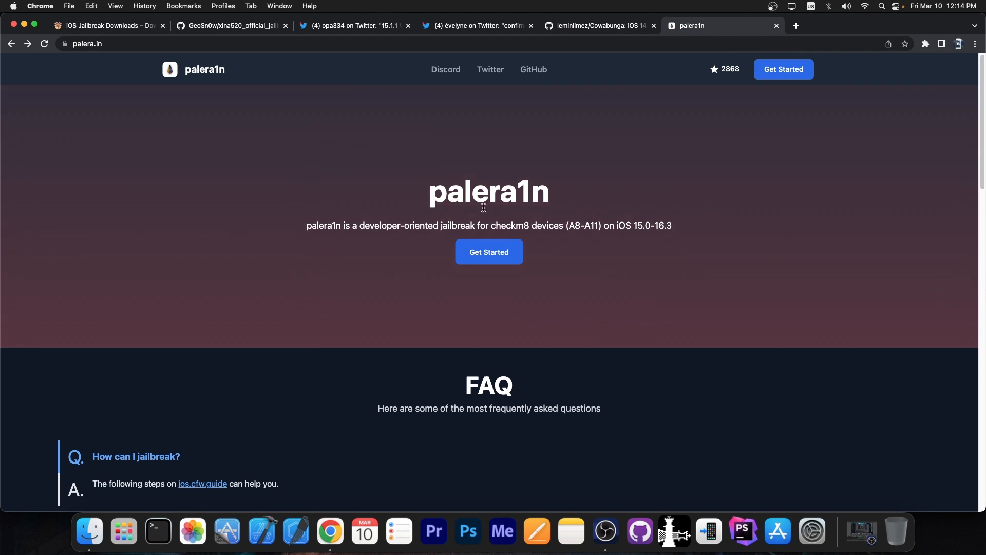
{"action": "double_click", "coordinate": [488, 191]}
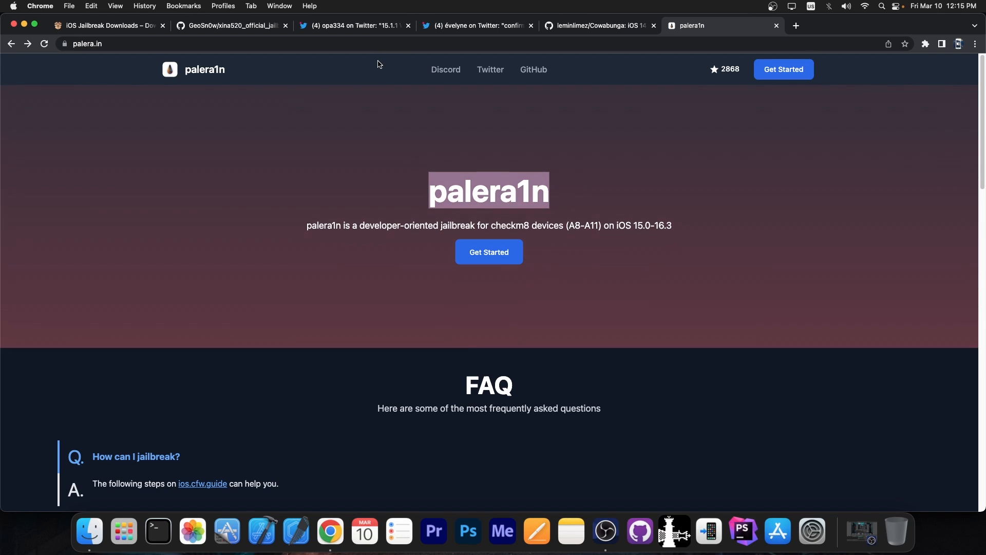
{"action": "left_click", "coordinate": [231, 25]}
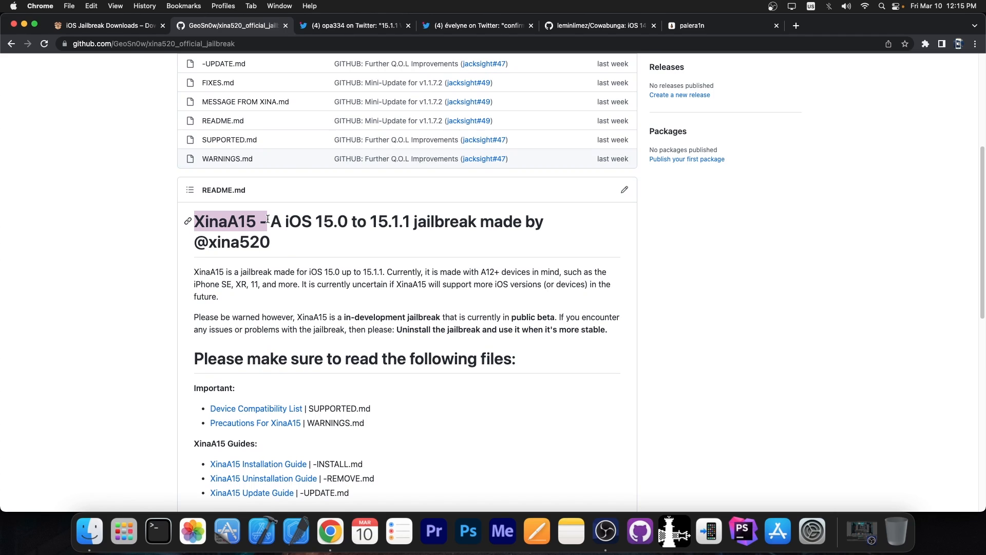
Review iDevice Central's all-in-one tools list and return to the status overview
{"action": "left_click", "coordinate": [107, 24]}
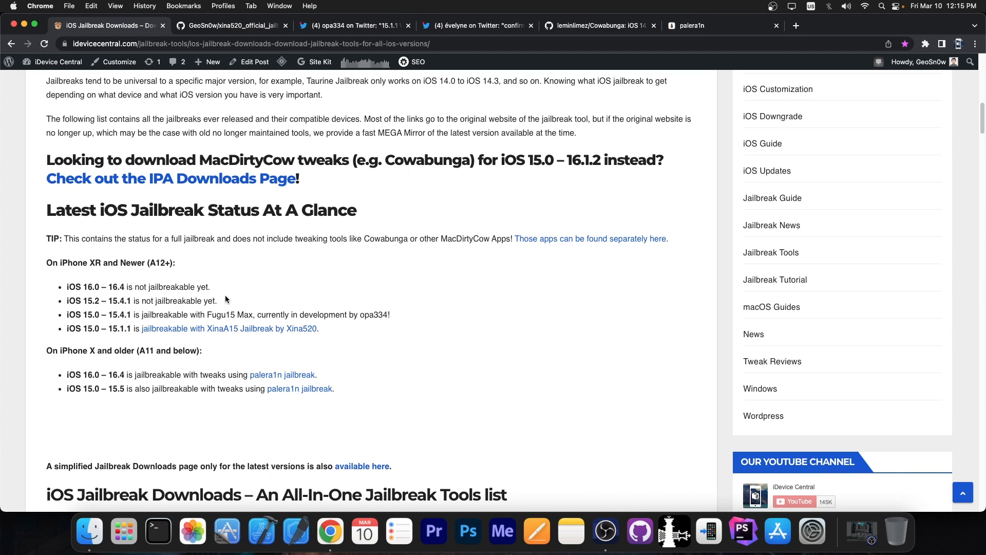
{"action": "mouse_move", "coordinate": [689, 57]}
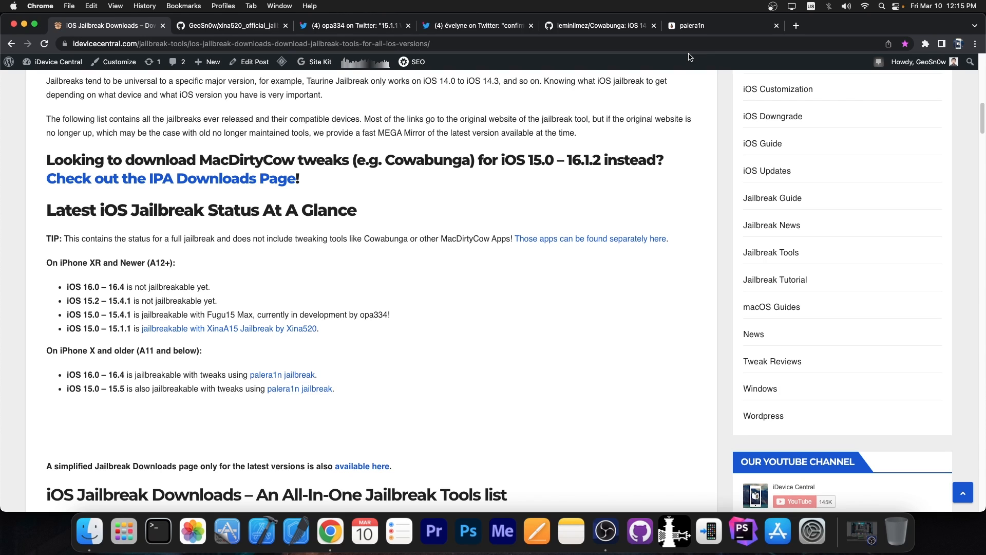
{"action": "scroll", "scroll_direction": "down", "scroll_amount": 3}
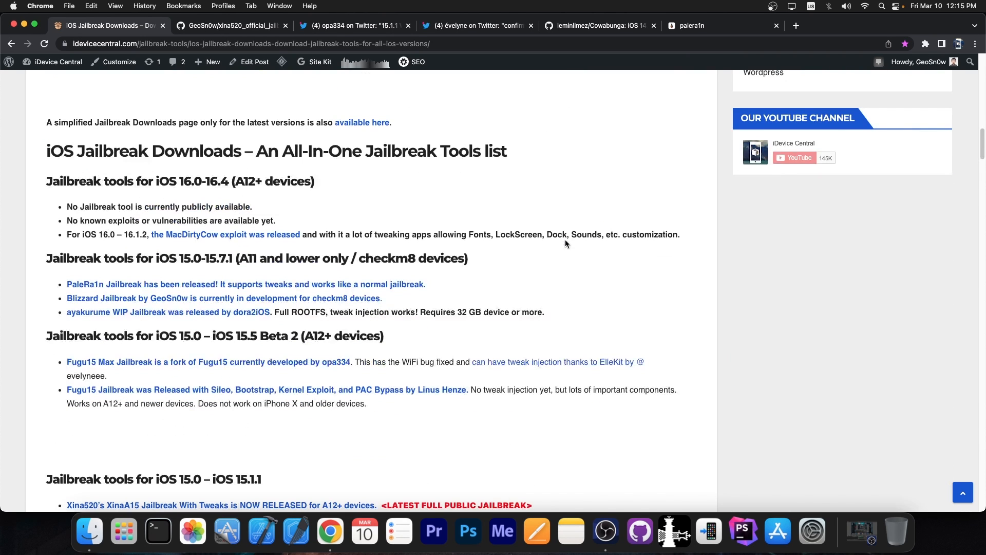
{"action": "scroll", "scroll_direction": "up", "scroll_amount": 3}
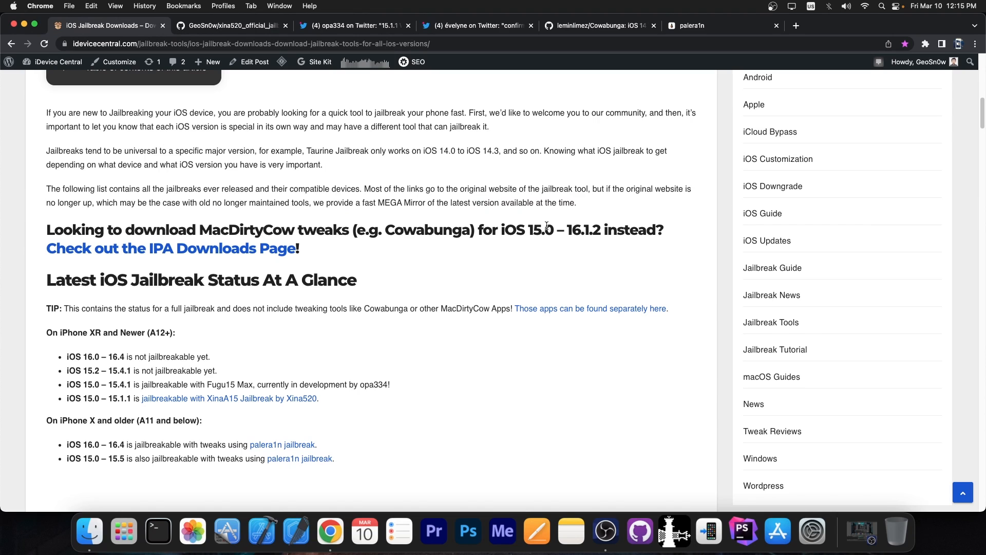
{"action": "mouse_move", "coordinate": [743, 66]}
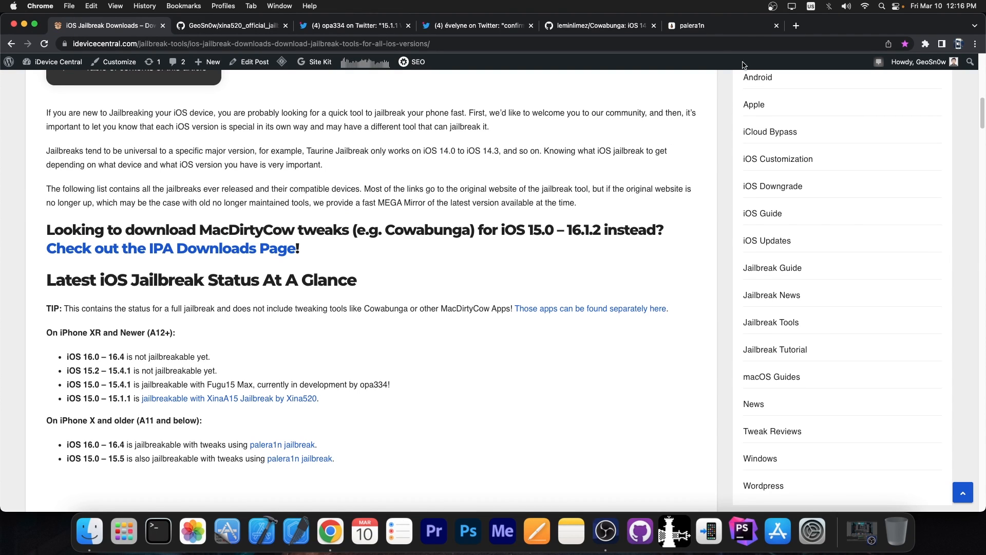
Hop between palera1n, the status list and Cowabunga, landing on the Cowabunga GitHub repository
{"action": "left_click", "coordinate": [711, 25]}
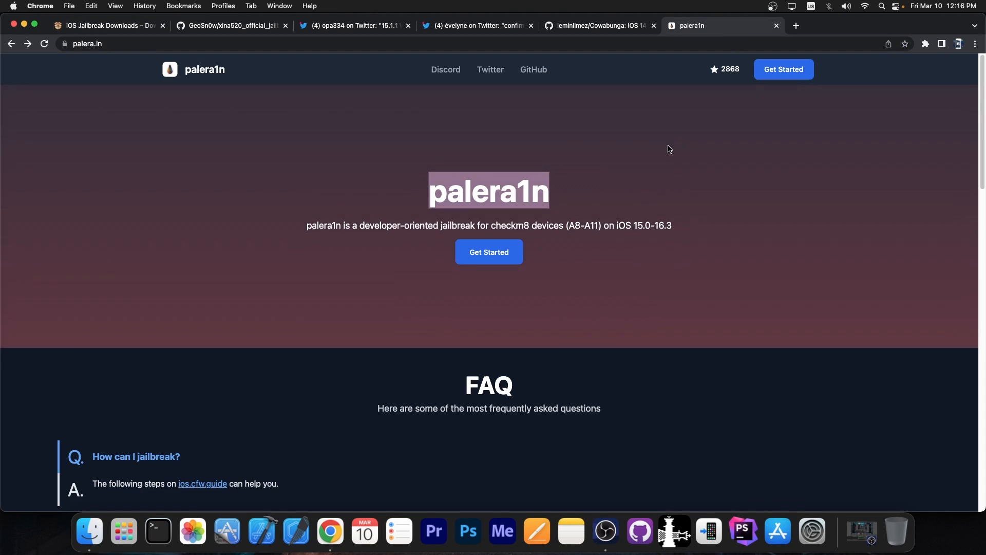
{"action": "left_click", "coordinate": [106, 25]}
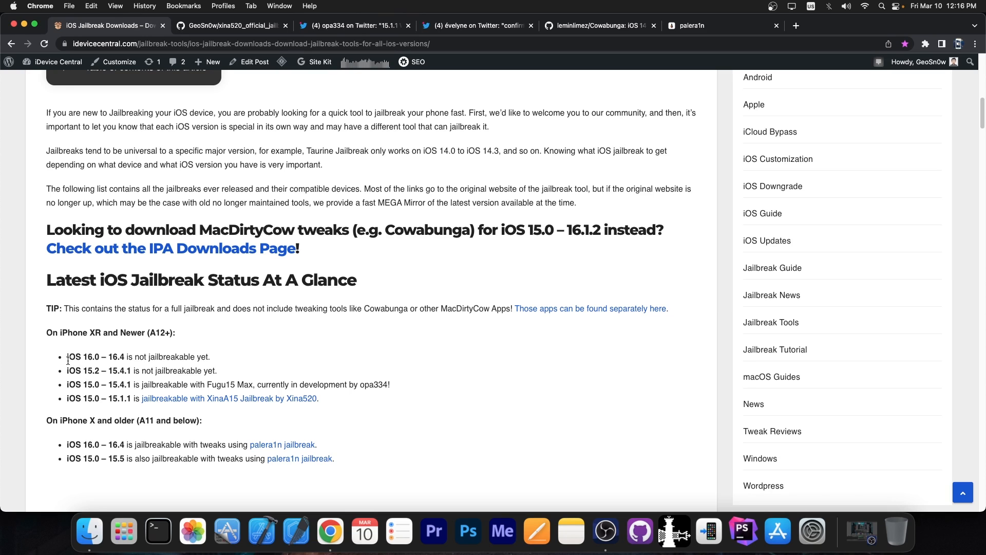
{"action": "mouse_move", "coordinate": [287, 350]}
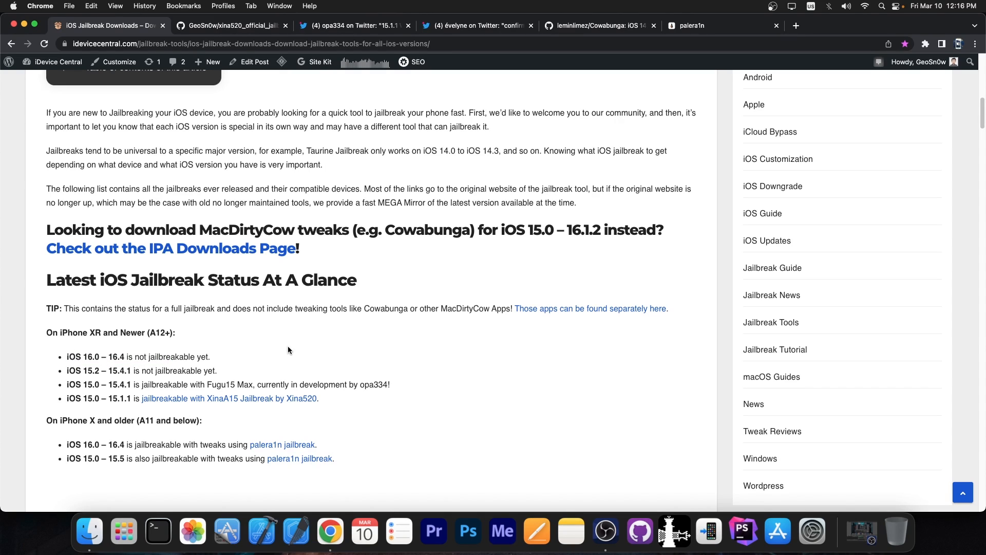
{"action": "mouse_move", "coordinate": [112, 356]}
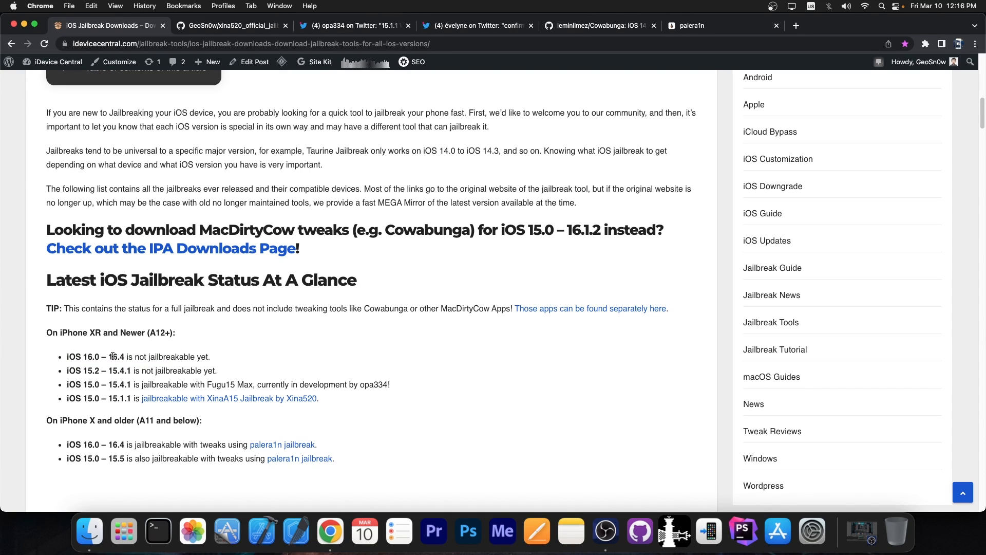
{"action": "mouse_move", "coordinate": [634, 38]}
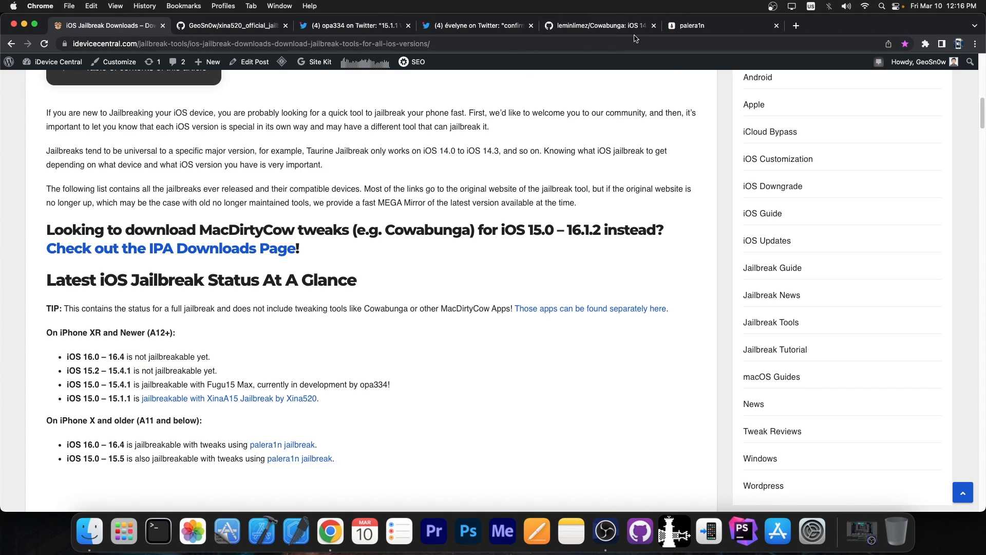
{"action": "left_click", "coordinate": [720, 25]}
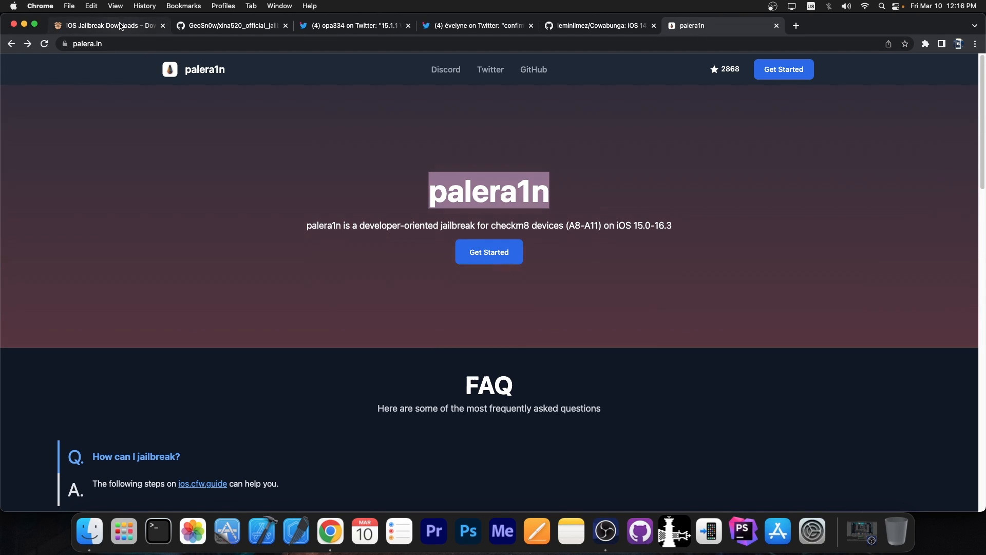
{"action": "left_click", "coordinate": [107, 25]}
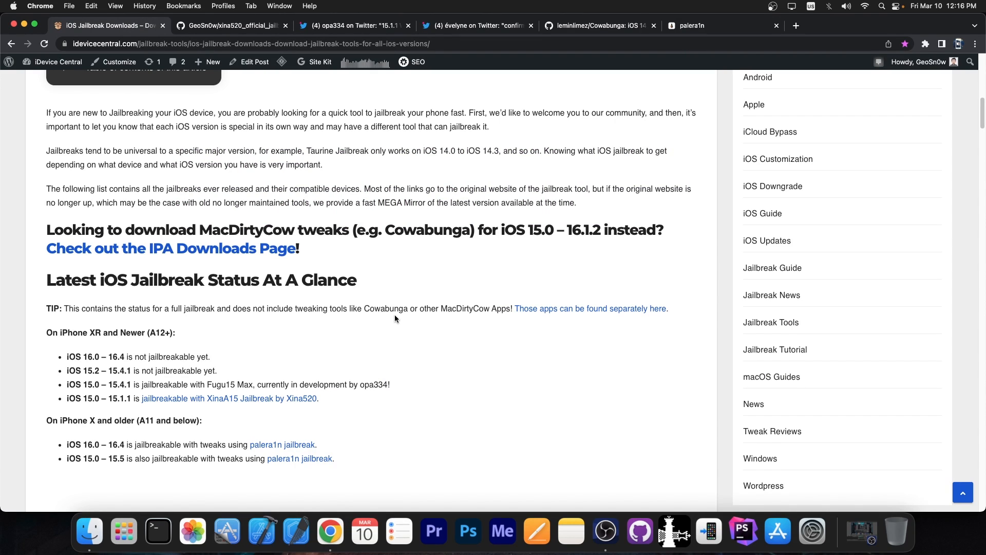
{"action": "mouse_move", "coordinate": [342, 347]}
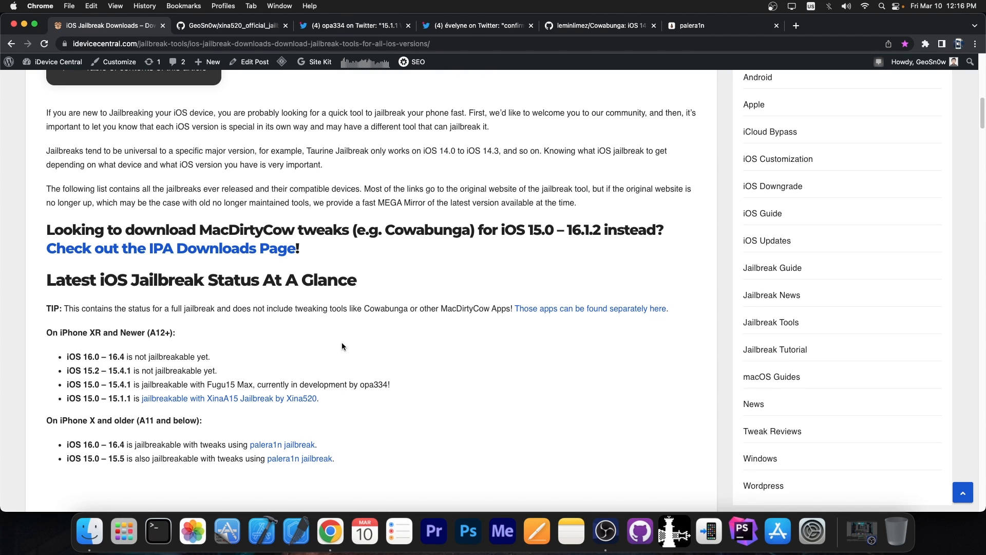
{"action": "left_click", "coordinate": [595, 25]}
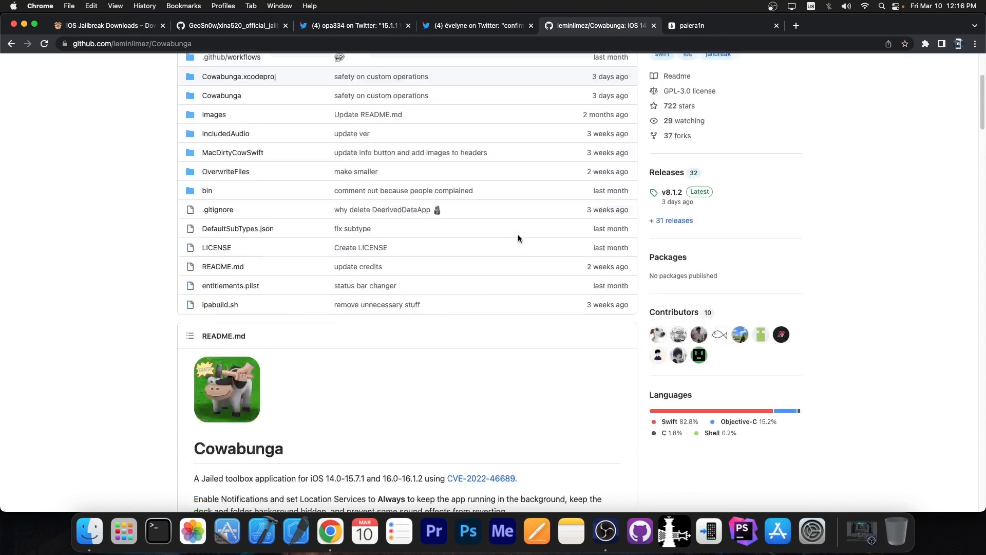
Scroll through Cowabunga's README features and screenshots, then return to the status list
{"action": "scroll", "scroll_direction": "down", "scroll_amount": 3}
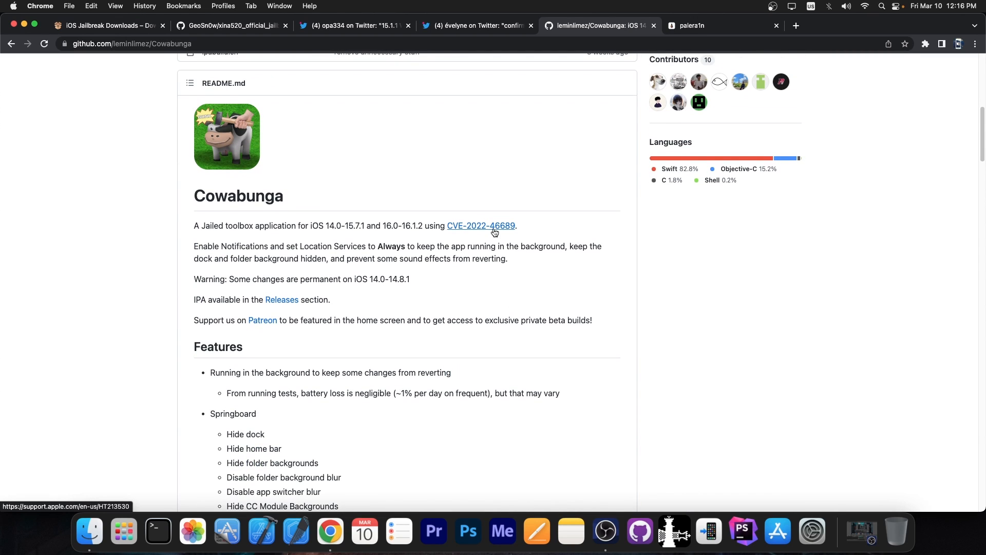
{"action": "scroll", "scroll_direction": "down", "scroll_amount": 3}
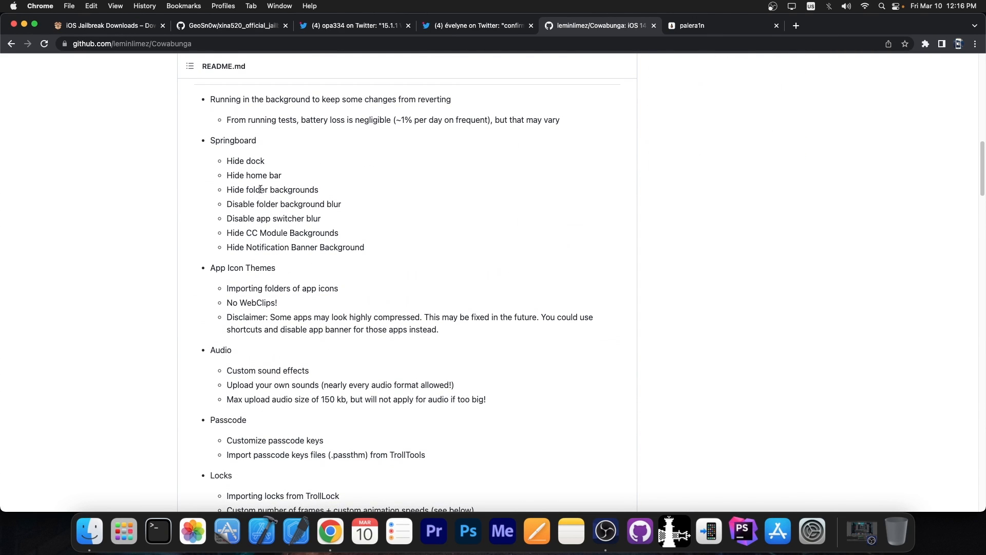
{"action": "scroll", "scroll_direction": "down", "scroll_amount": 3}
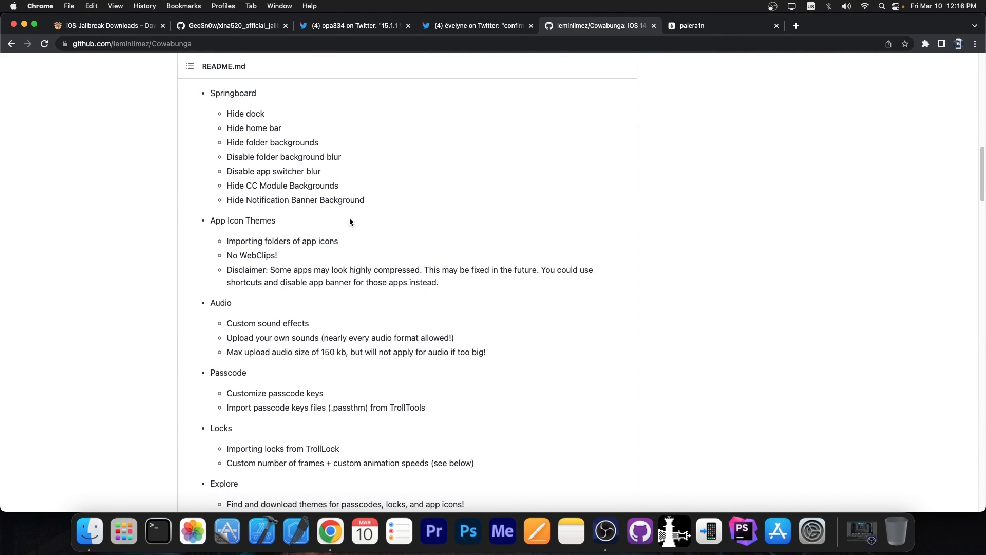
{"action": "scroll", "scroll_direction": "down", "scroll_amount": 3}
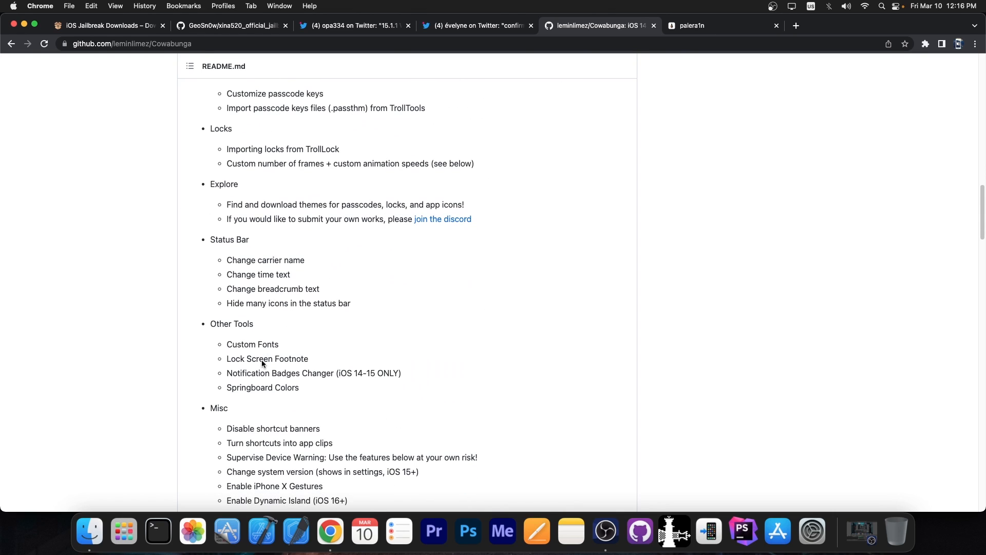
{"action": "scroll", "scroll_direction": "down", "scroll_amount": 3}
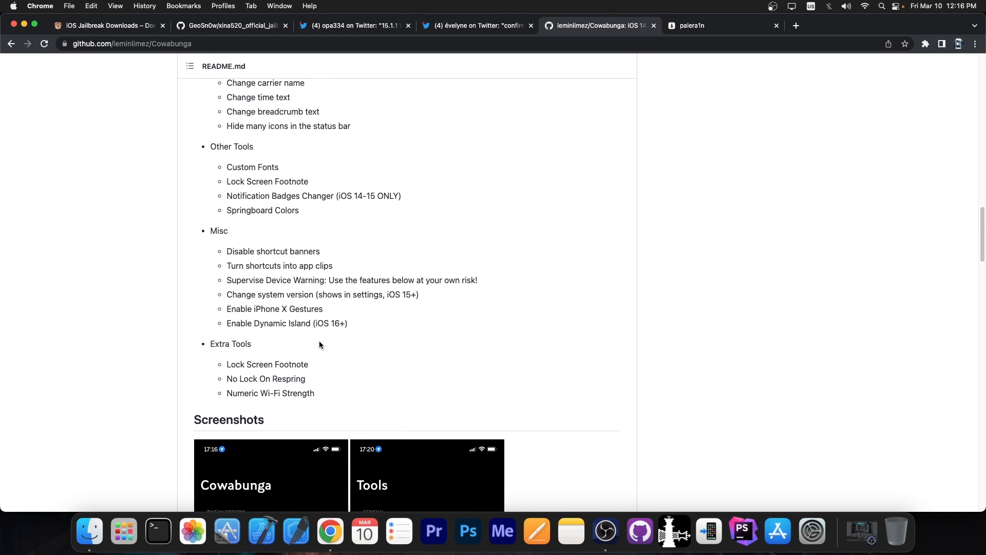
{"action": "scroll", "scroll_direction": "down", "scroll_amount": 3}
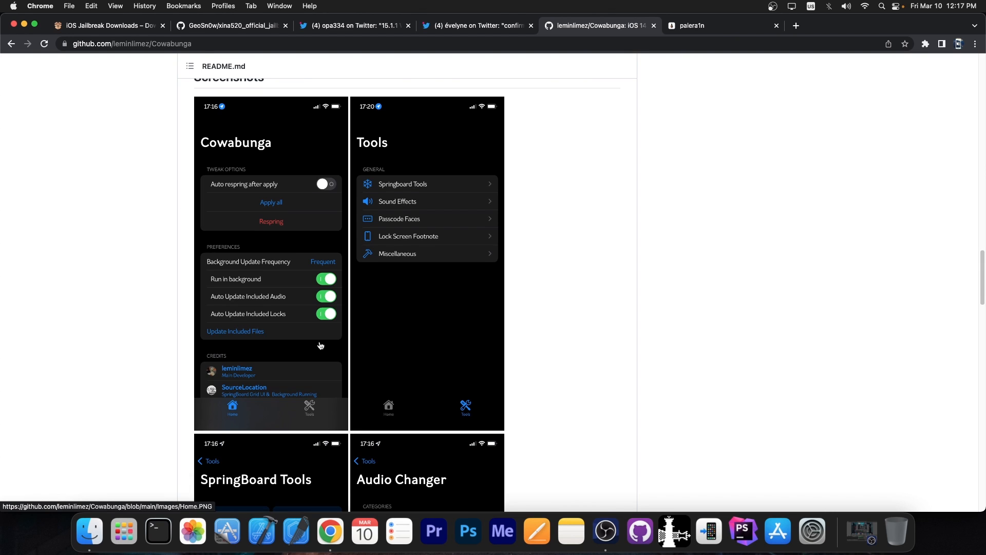
{"action": "scroll", "scroll_direction": "up", "scroll_amount": 3}
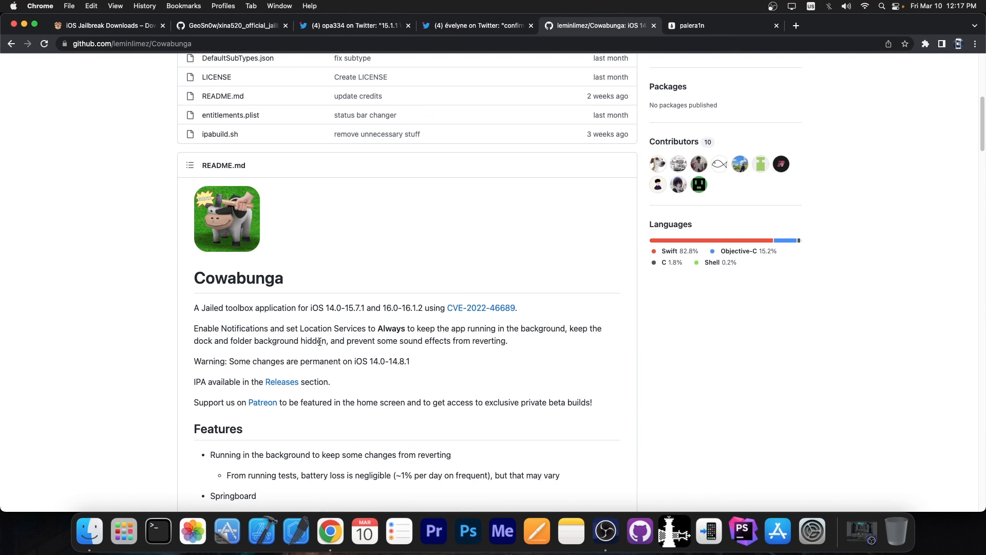
{"action": "mouse_move", "coordinate": [357, 335]}
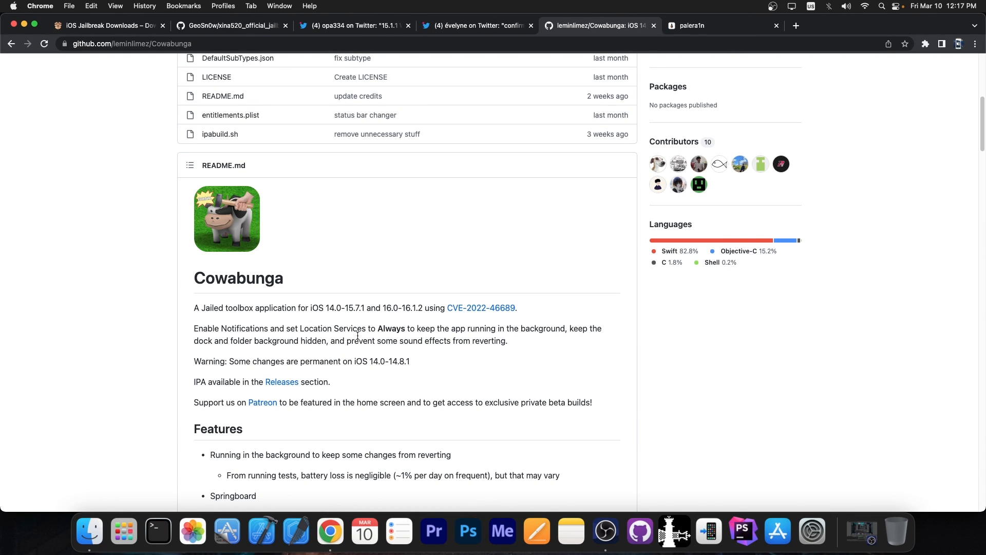
{"action": "left_click", "coordinate": [107, 26]}
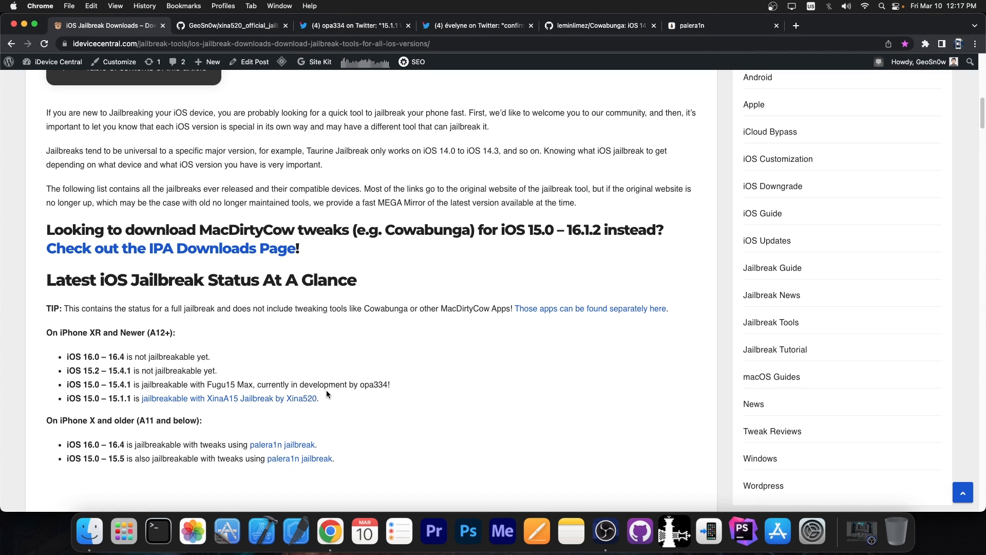
Switch between the iDevice Central status list and Cowabunga's GitHub page, ending at the README's Features section
{"action": "left_click", "coordinate": [595, 26]}
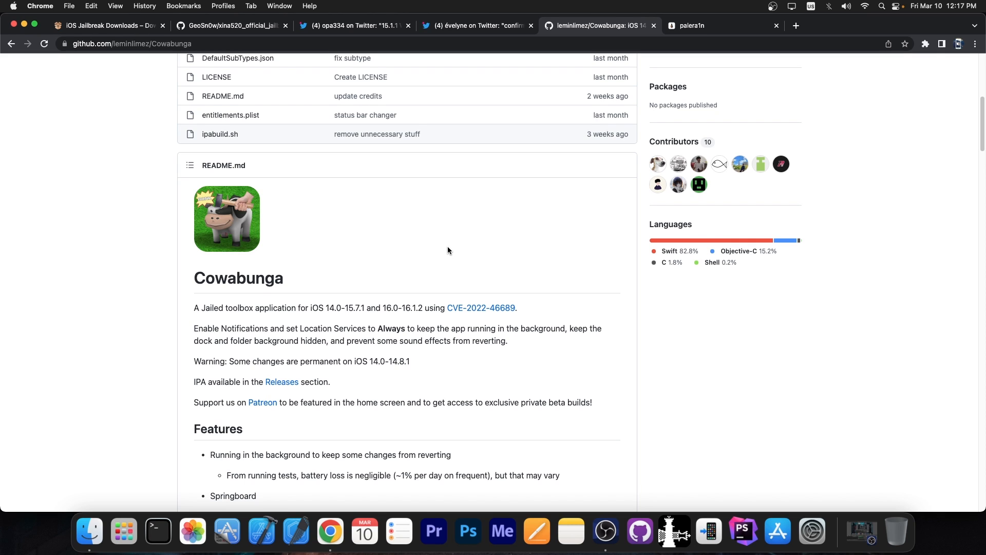
{"action": "left_click", "coordinate": [107, 25]}
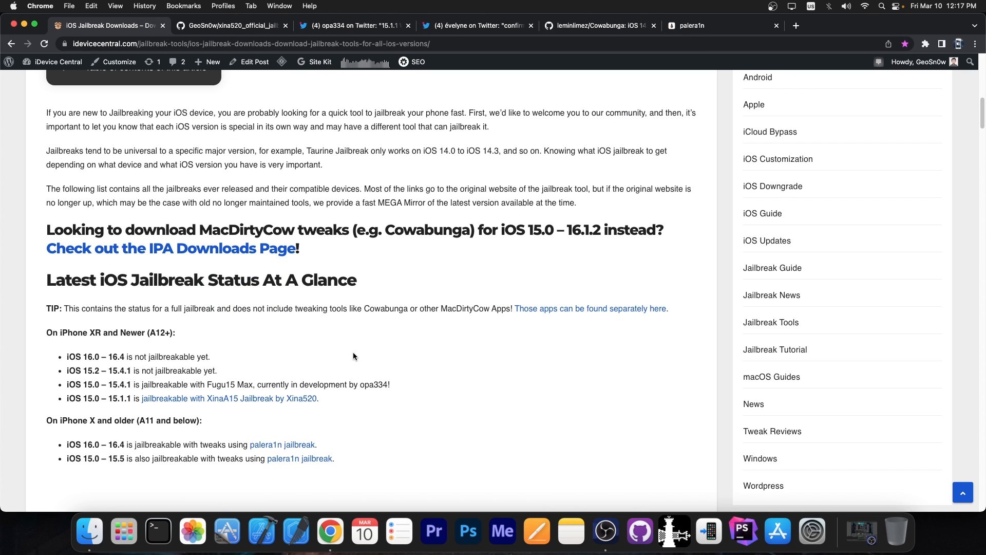
{"action": "mouse_move", "coordinate": [310, 353]}
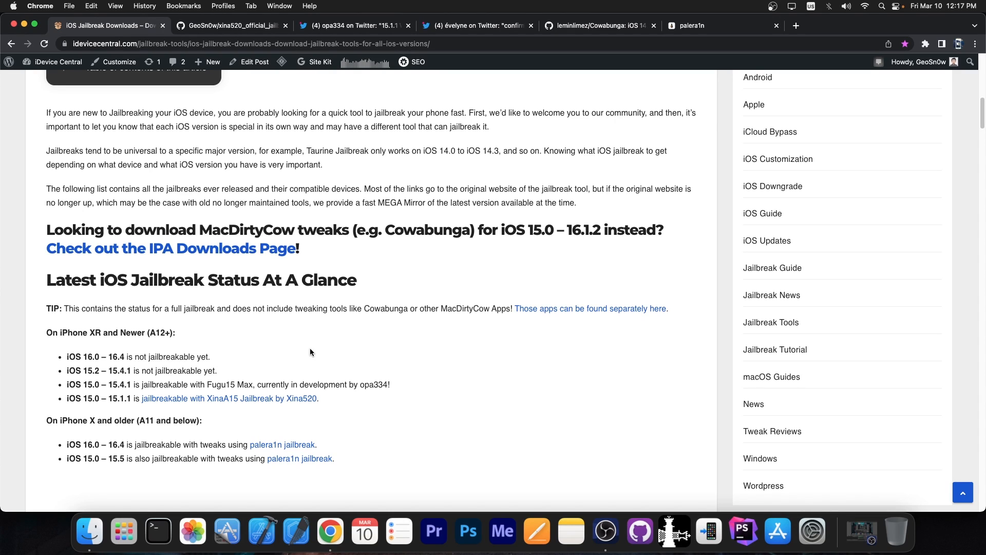
{"action": "mouse_move", "coordinate": [397, 198]}
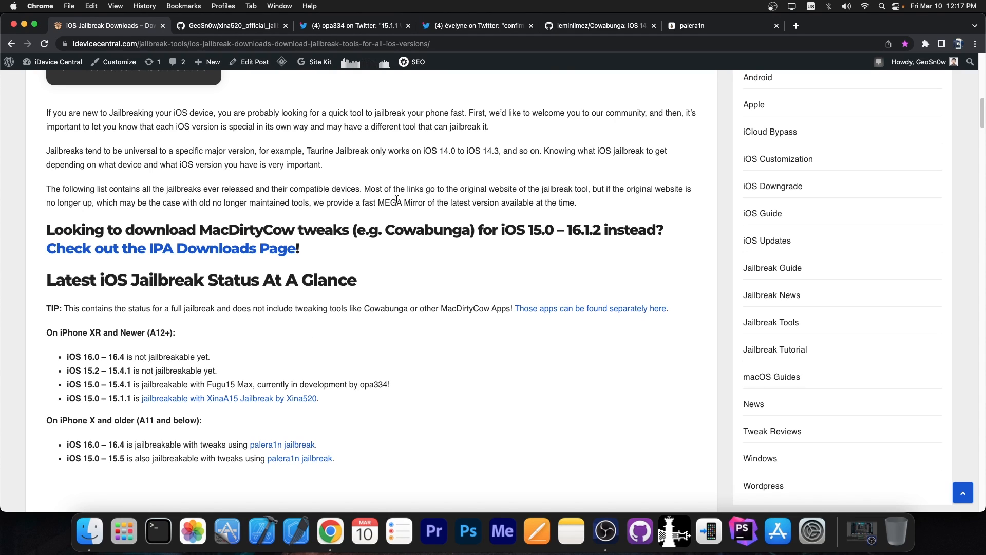
{"action": "left_click", "coordinate": [595, 24]}
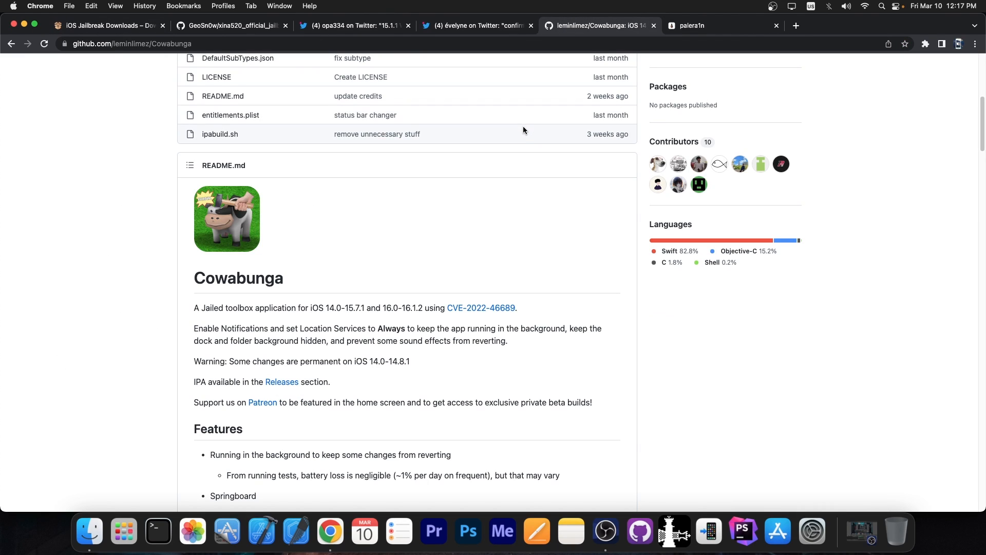
{"action": "mouse_move", "coordinate": [454, 187]}
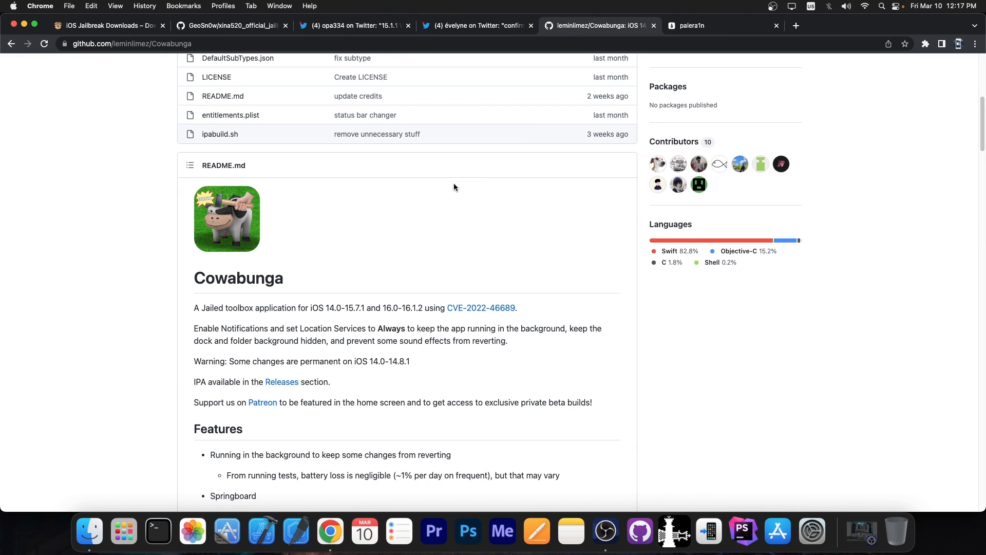
{"action": "scroll", "scroll_direction": "down", "scroll_amount": 3}
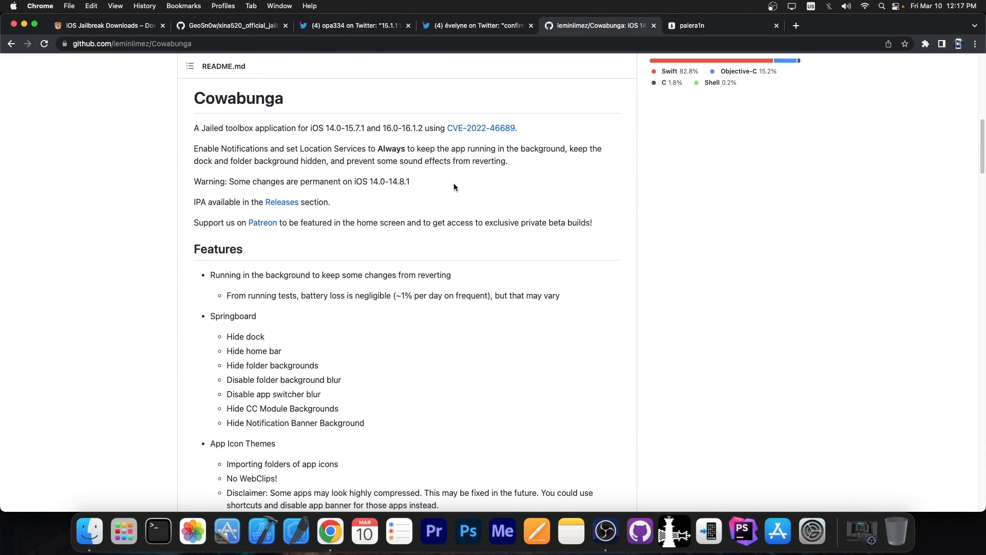
Scroll through Cowabunga's README features, then dismiss Chrome to reveal the macOS desktop
{"action": "scroll", "scroll_direction": "down", "scroll_amount": 3}
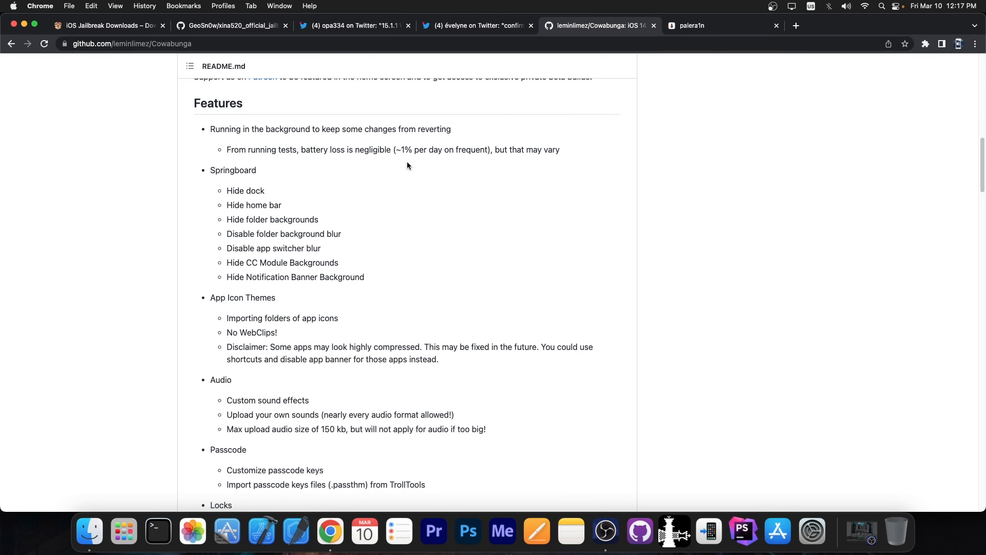
{"action": "scroll", "scroll_direction": "up", "scroll_amount": 3}
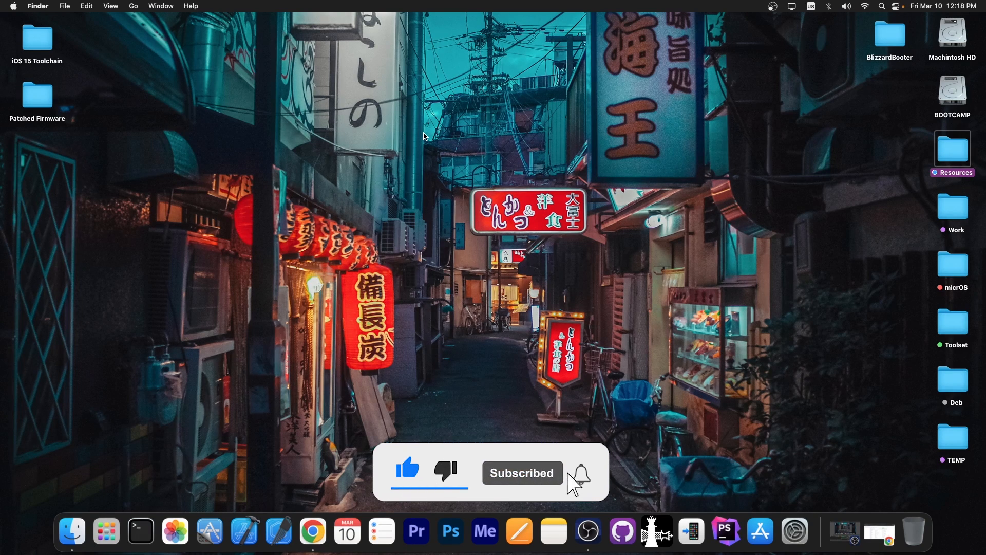
{"action": "left_click", "coordinate": [580, 472]}
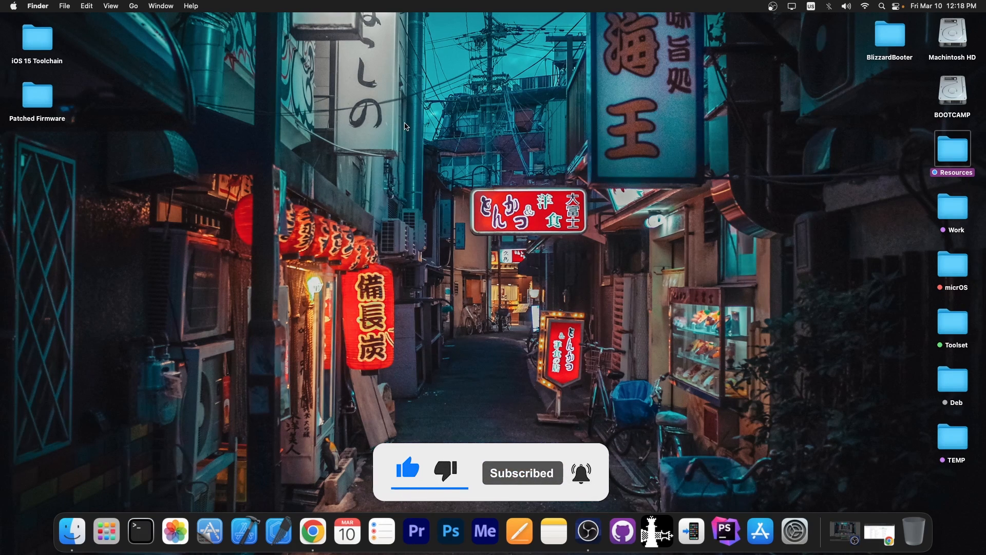